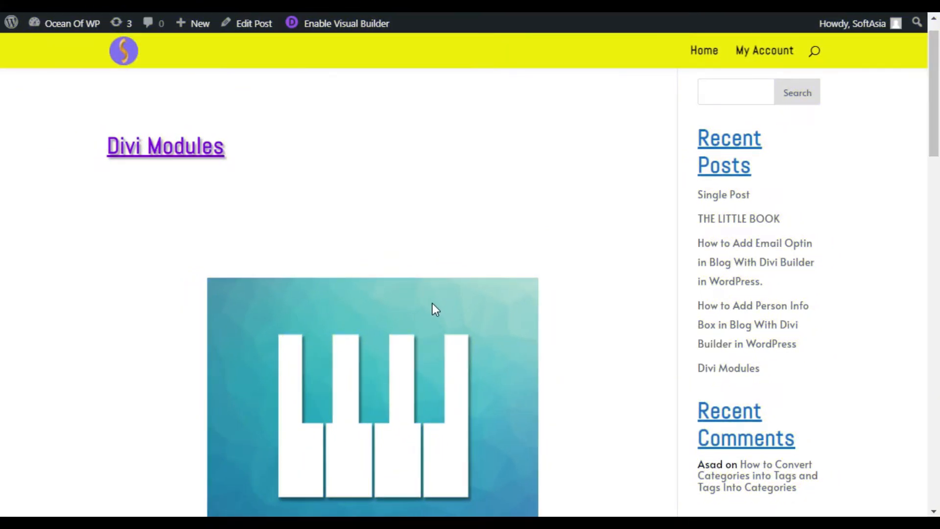
{"action": "mouse_move", "coordinate": [402, 218]}
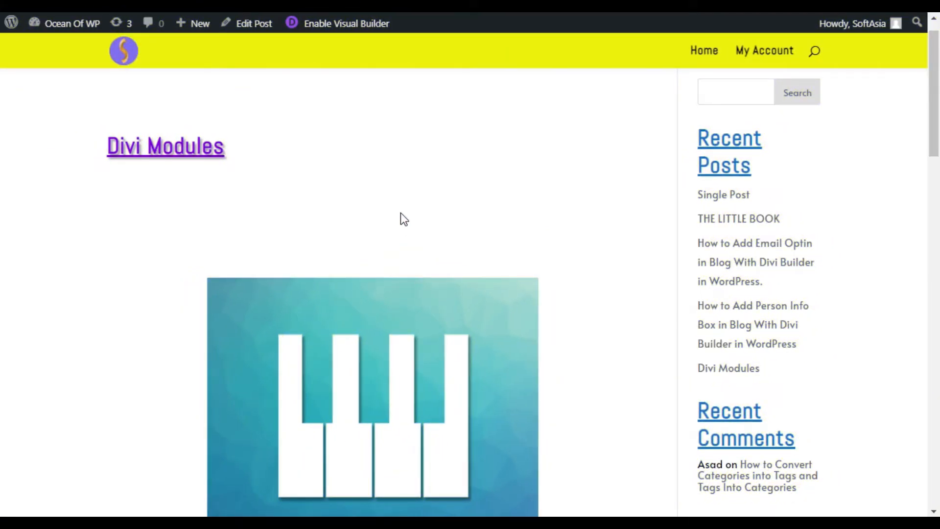
- Go from the published post to the WordPress admin dashboard via the admin bar
{"action": "scroll", "scroll_direction": "down", "scroll_amount": 3}
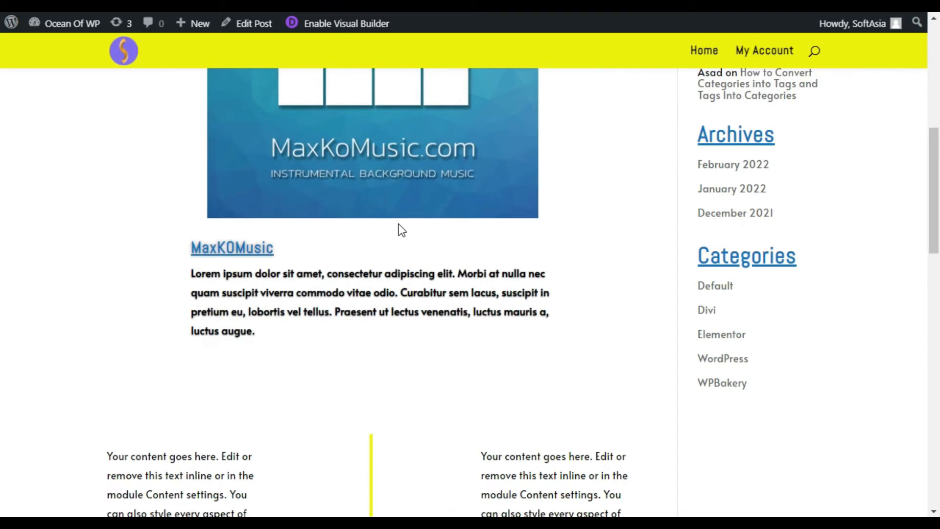
{"action": "scroll", "scroll_direction": "down", "scroll_amount": 3}
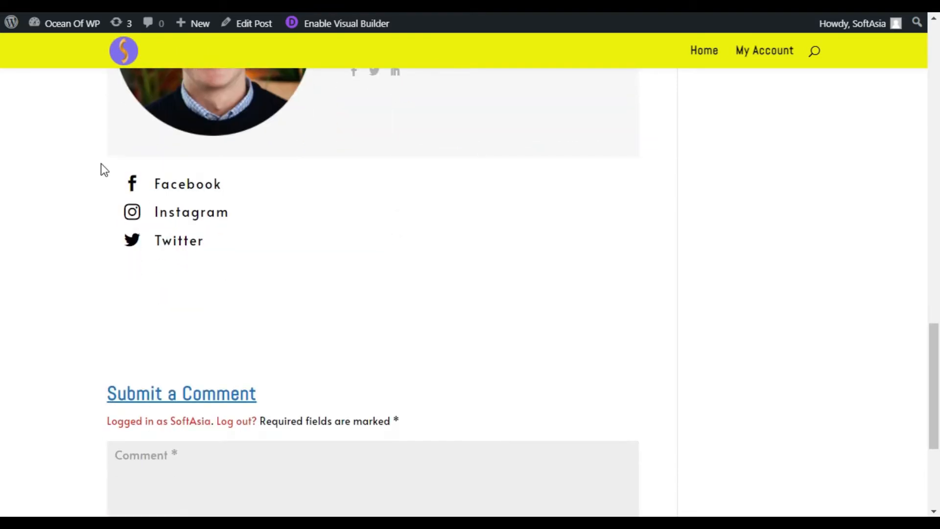
{"action": "mouse_move", "coordinate": [250, 270]}
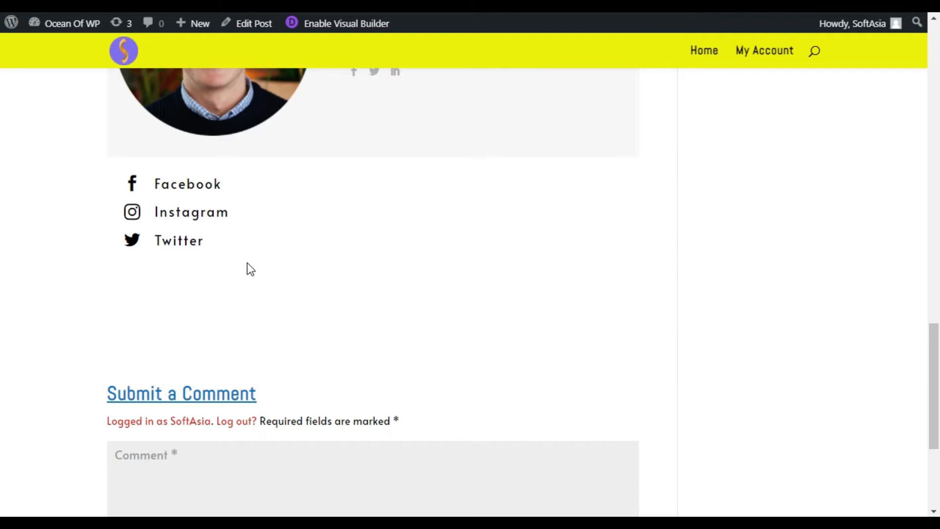
{"action": "mouse_move", "coordinate": [248, 266]}
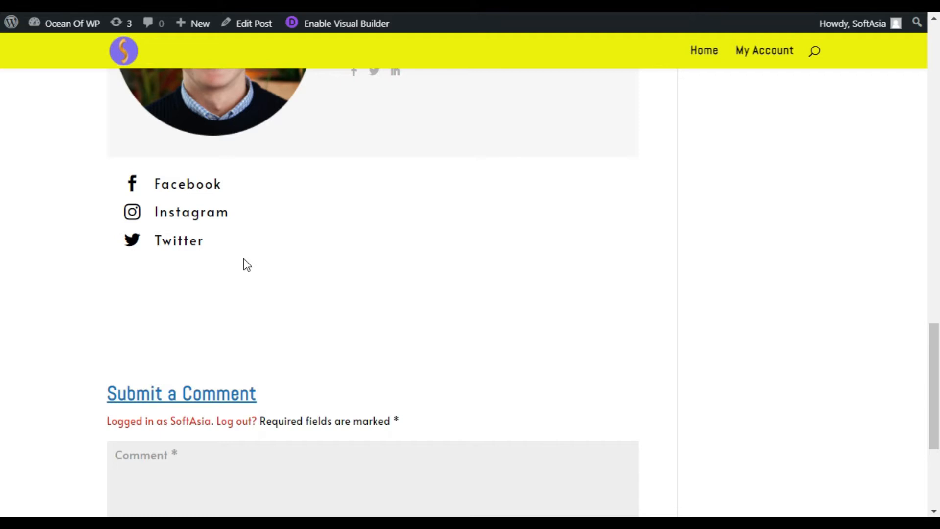
{"action": "scroll", "scroll_direction": "up", "scroll_amount": 3}
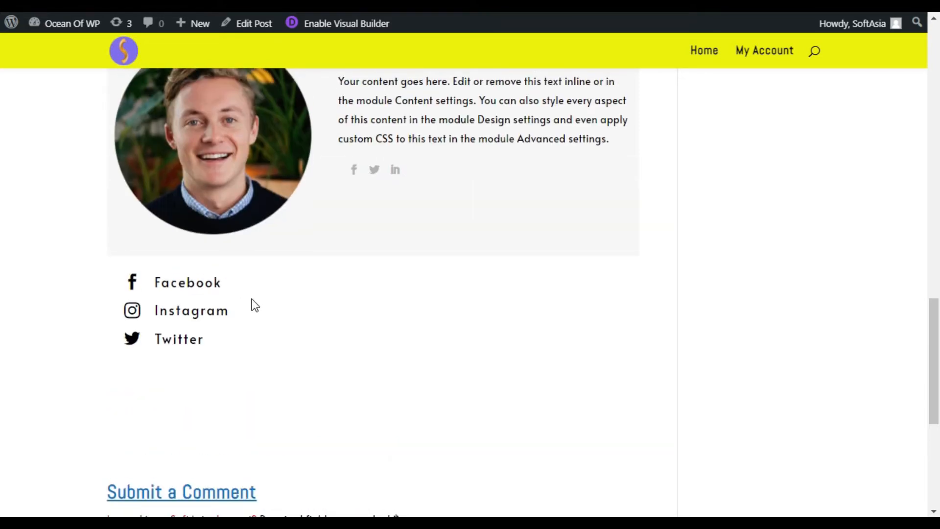
{"action": "left_click", "coordinate": [72, 23]}
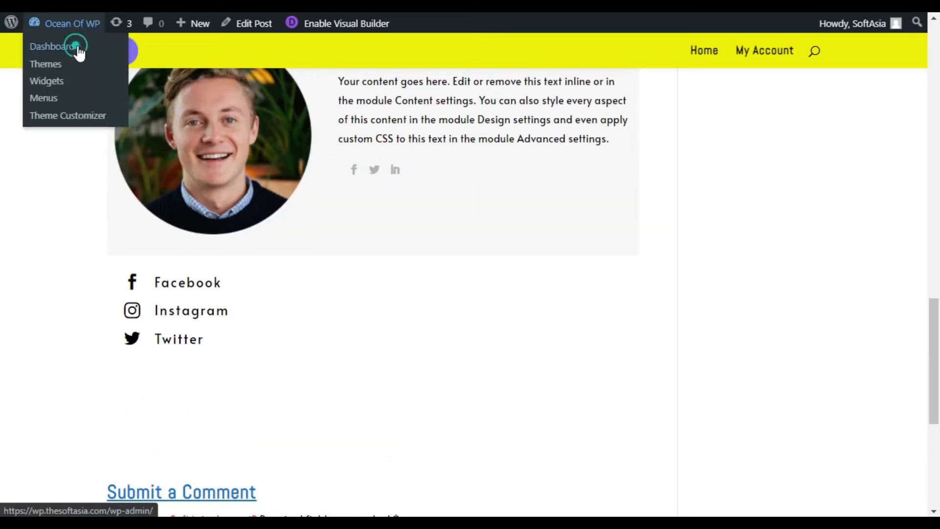
{"action": "left_click", "coordinate": [53, 46]}
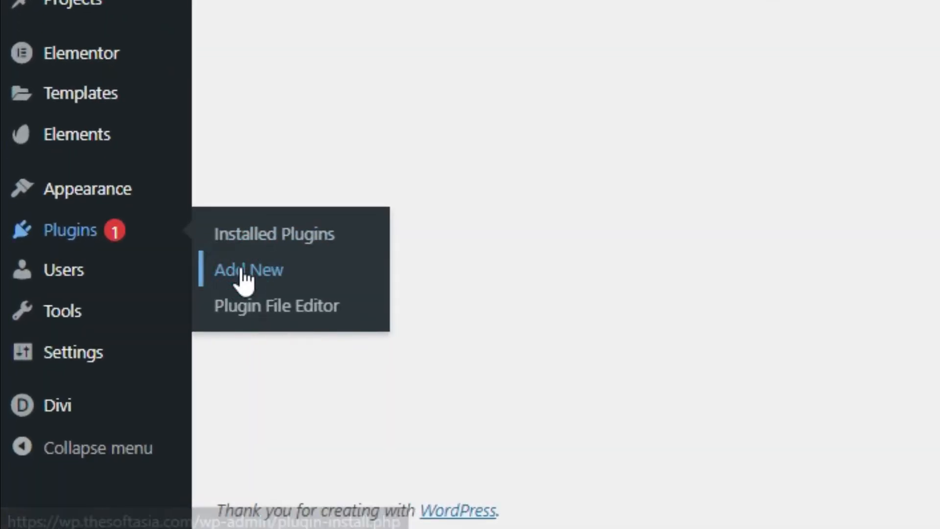
- Search the Add New plugins page for 'Supreme Modules Lite'
{"action": "left_click", "coordinate": [247, 269]}
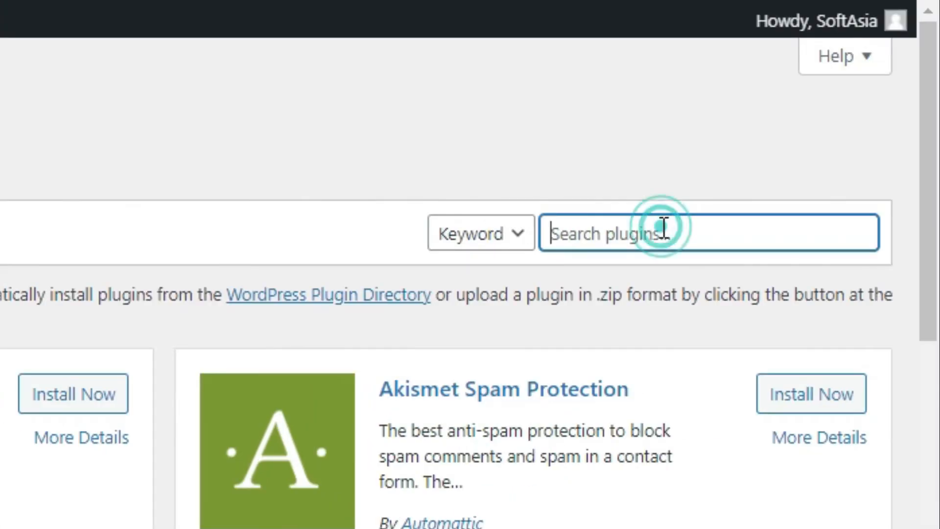
{"action": "type", "text": "Supreme Modules Lite"}
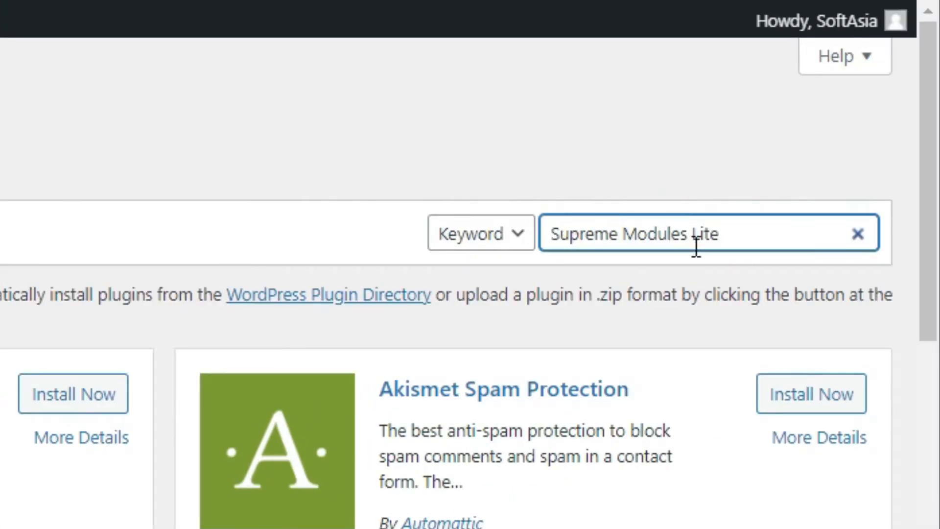
{"action": "key", "text": "Return"}
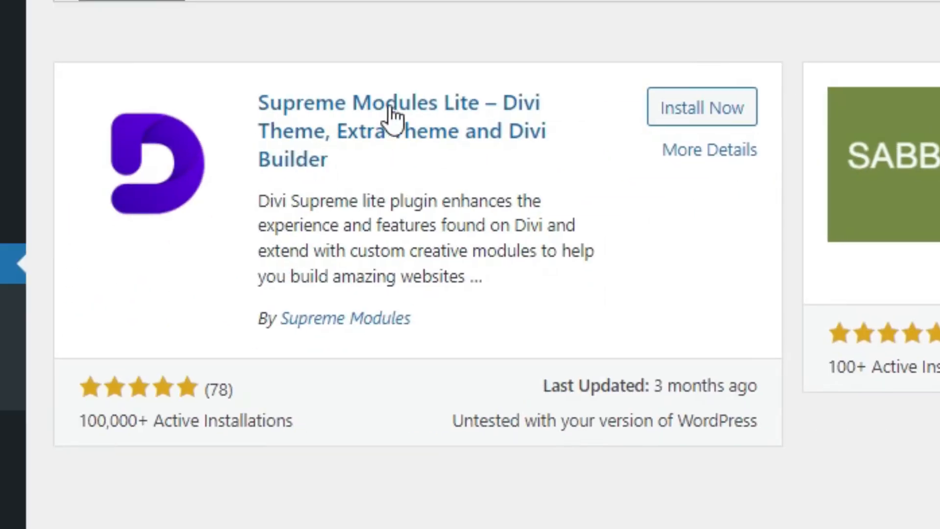
{"action": "mouse_move", "coordinate": [365, 156]}
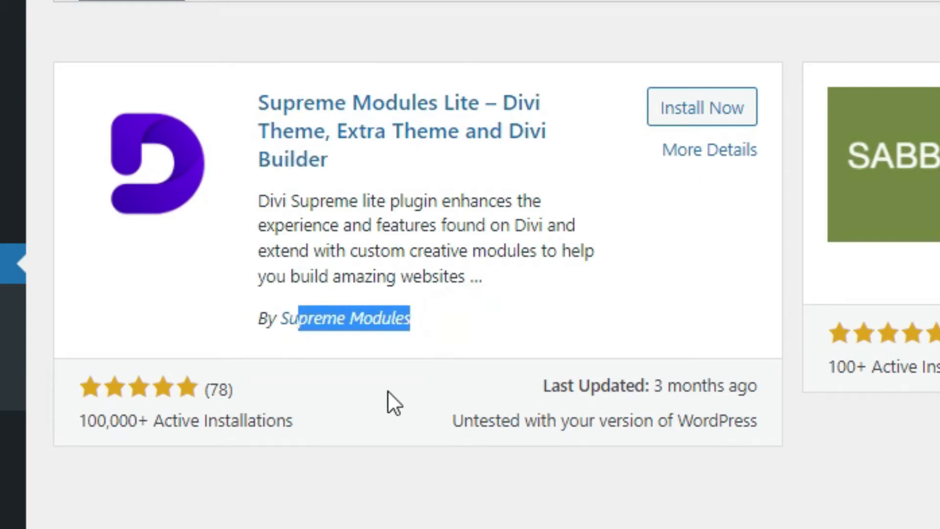
{"action": "double_click", "coordinate": [108, 421]}
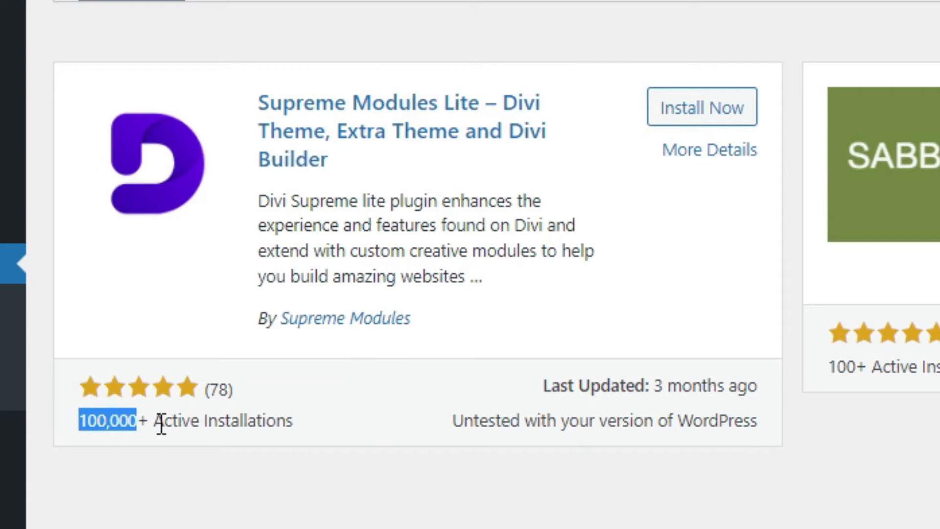
- Install and activate the Supreme Modules Lite plugin
{"action": "left_click", "coordinate": [702, 107]}
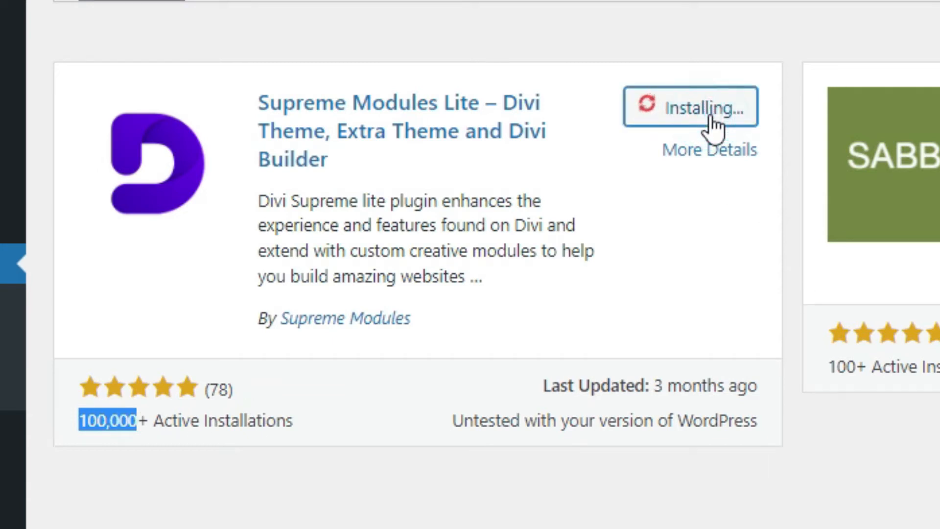
{"action": "mouse_move", "coordinate": [709, 188]}
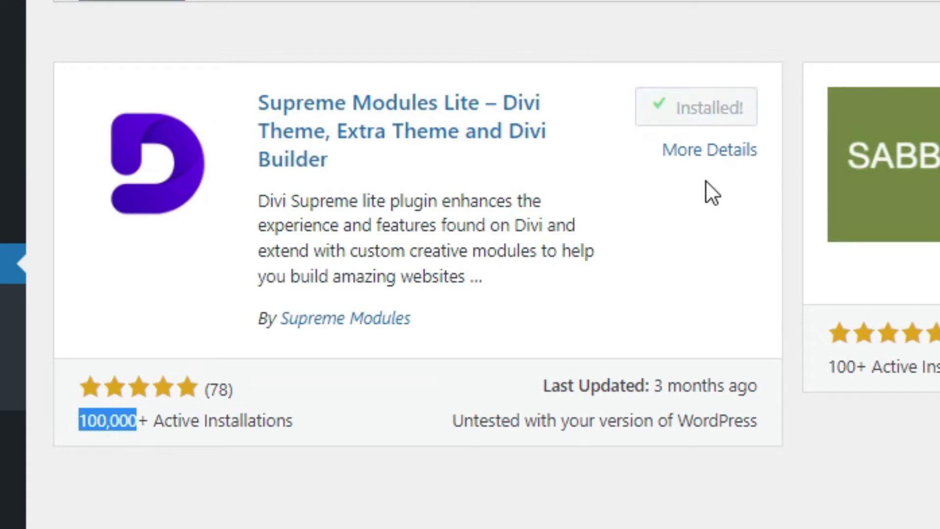
{"action": "mouse_move", "coordinate": [714, 108]}
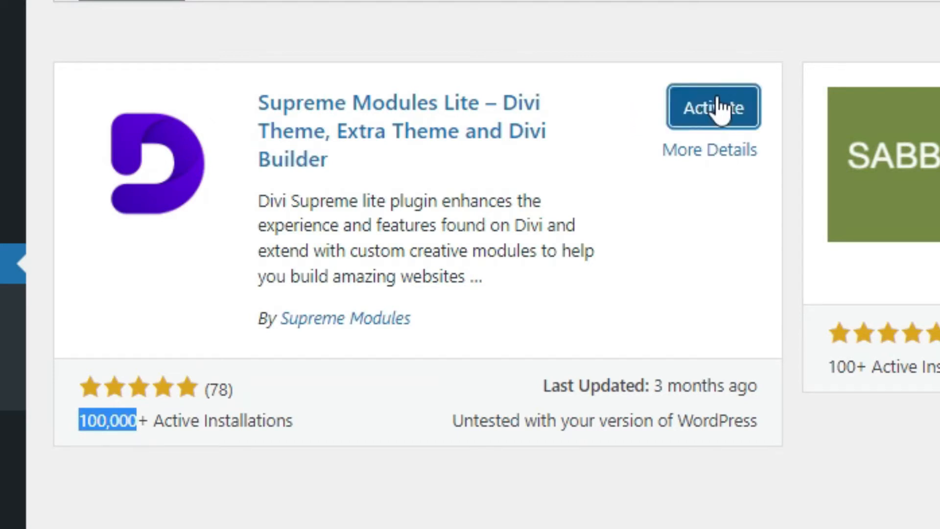
{"action": "mouse_move", "coordinate": [702, 251]}
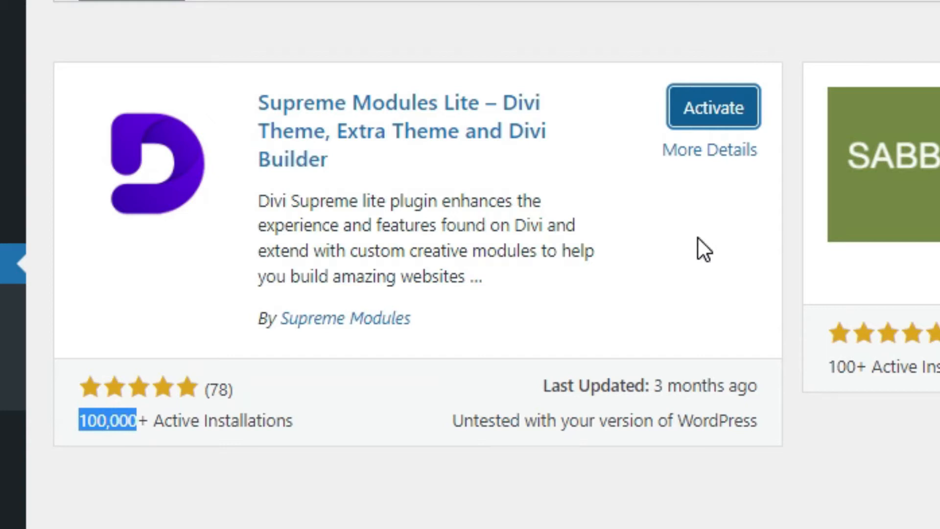
{"action": "left_click", "coordinate": [713, 107]}
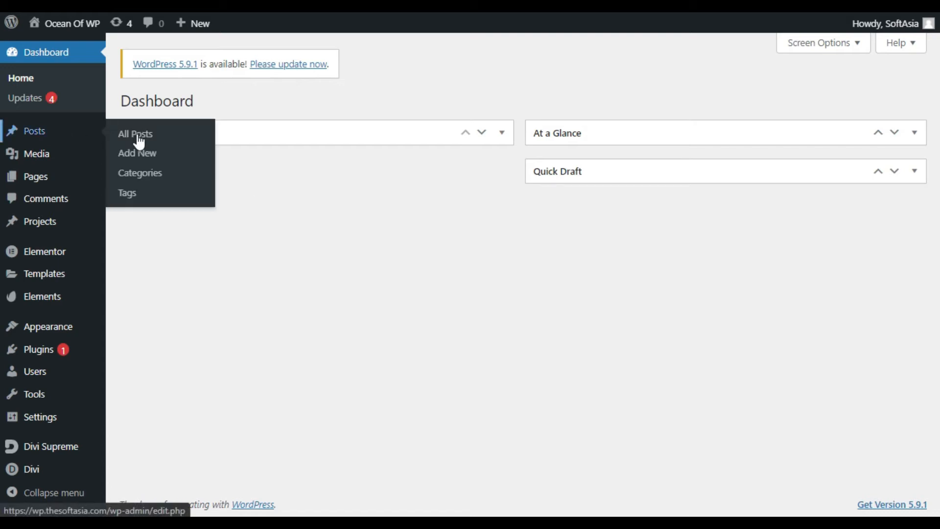
{"action": "mouse_move", "coordinate": [290, 234]}
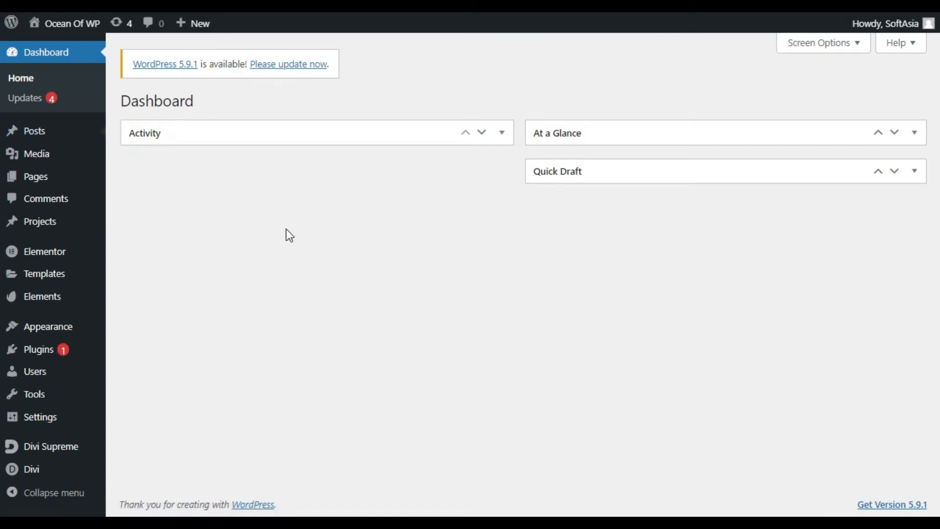
- From All Posts, edit the categories-to-tags post with Divi
{"action": "left_click", "coordinate": [28, 130]}
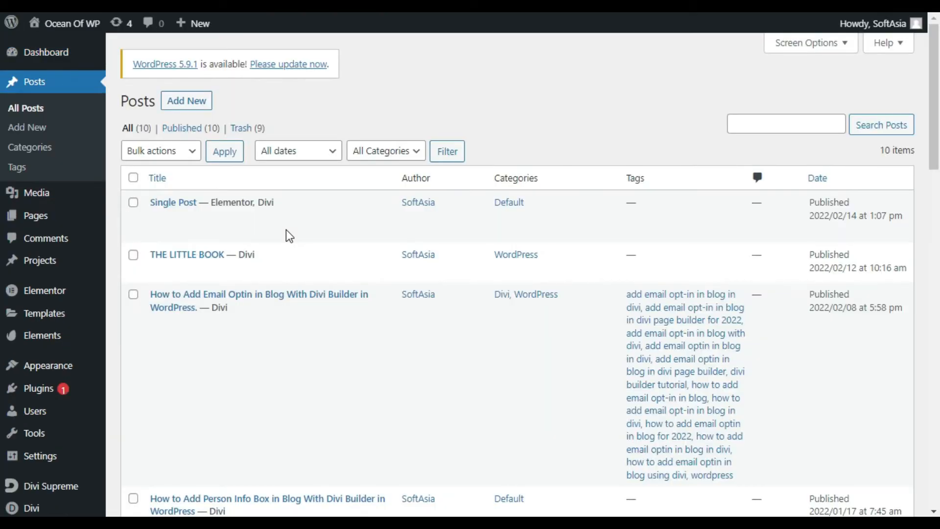
{"action": "scroll", "scroll_direction": "down", "scroll_amount": 3}
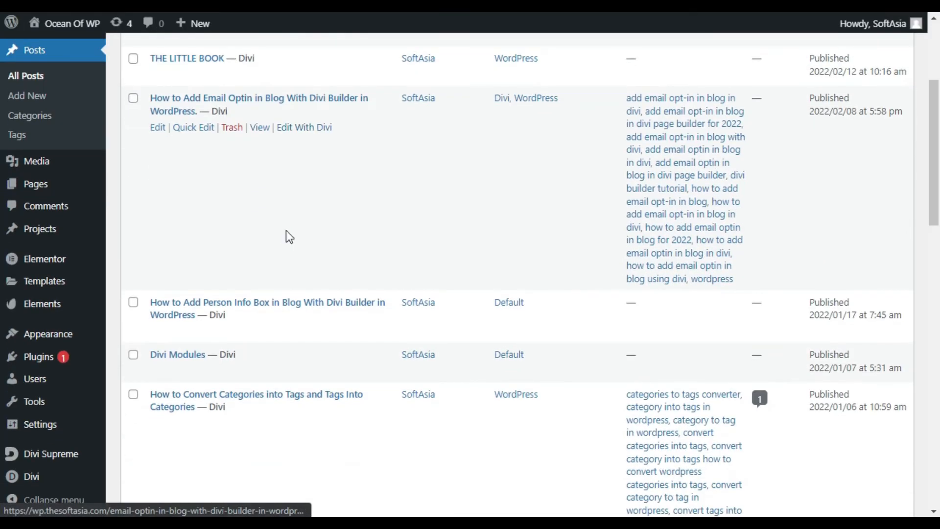
{"action": "scroll", "scroll_direction": "down", "scroll_amount": 3}
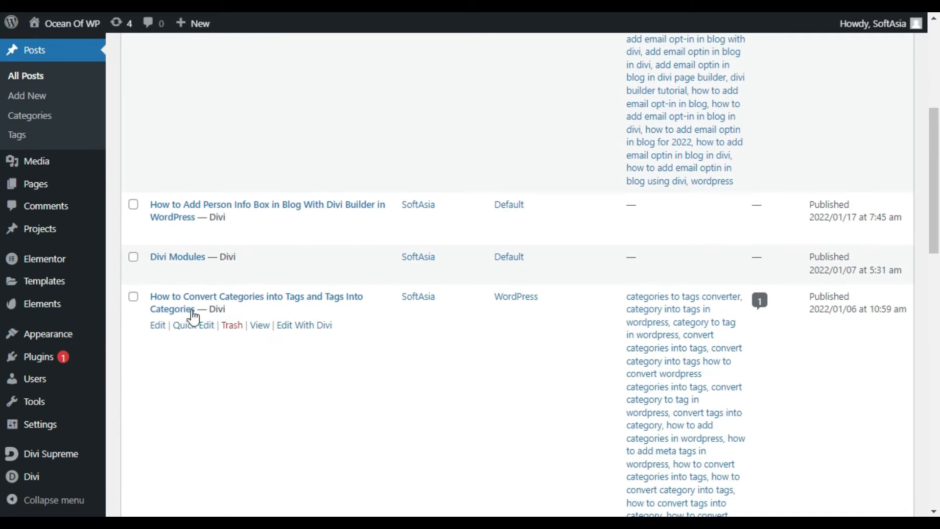
{"action": "mouse_move", "coordinate": [303, 325]}
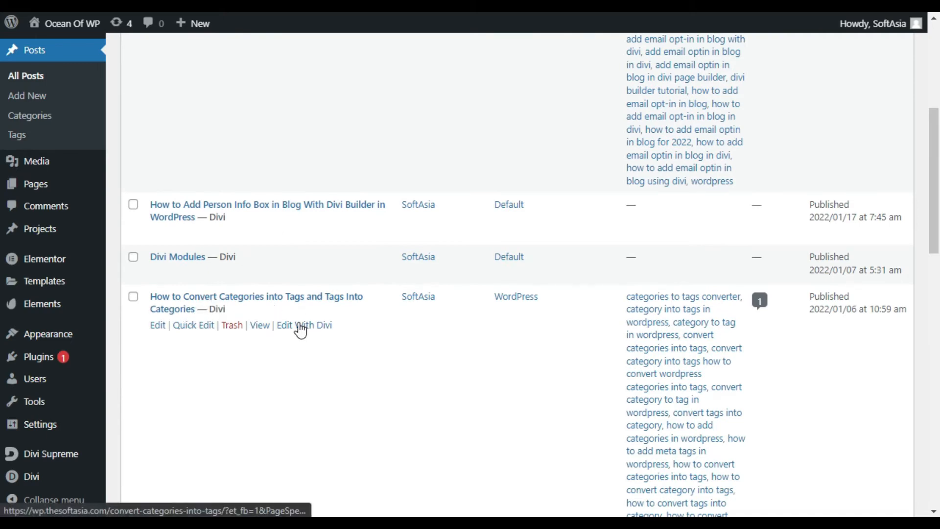
{"action": "left_click", "coordinate": [304, 325]}
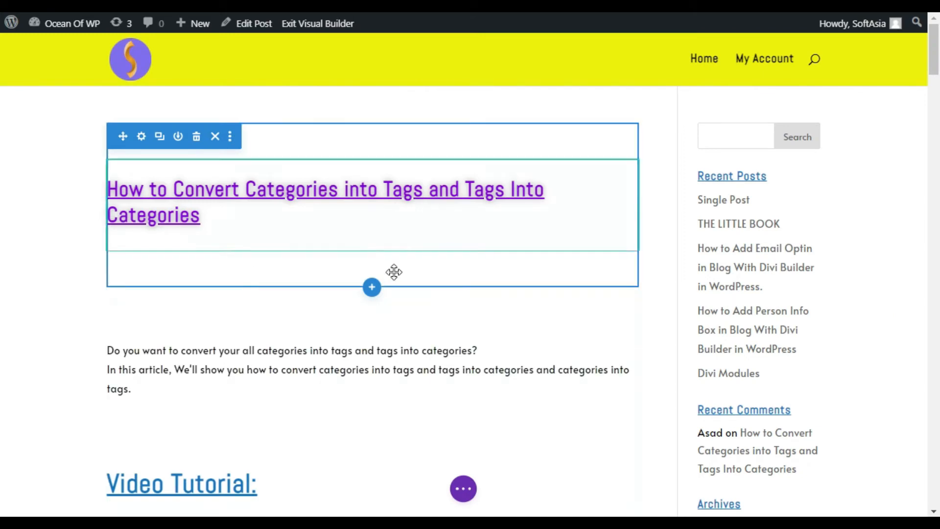
- Insert a Regular section with a single-column row below the title
{"action": "left_click", "coordinate": [372, 287]}
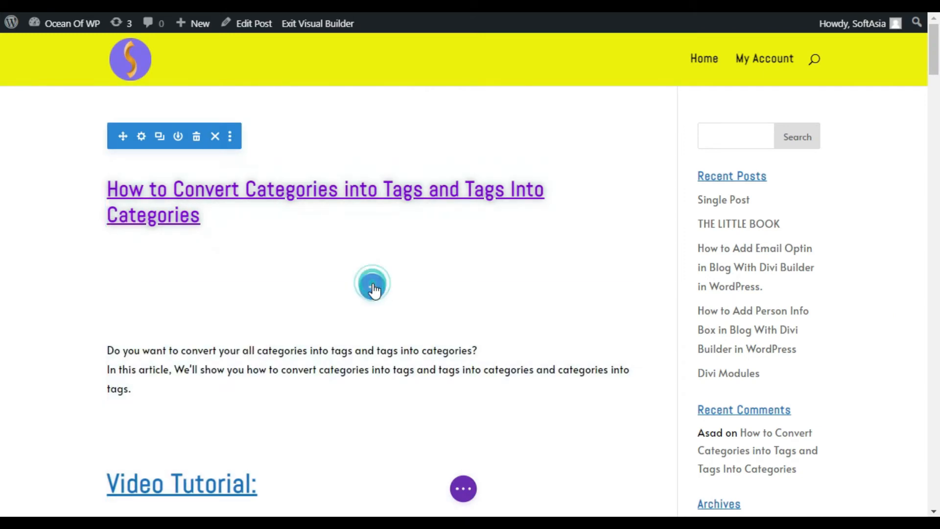
{"action": "left_click", "coordinate": [373, 283]}
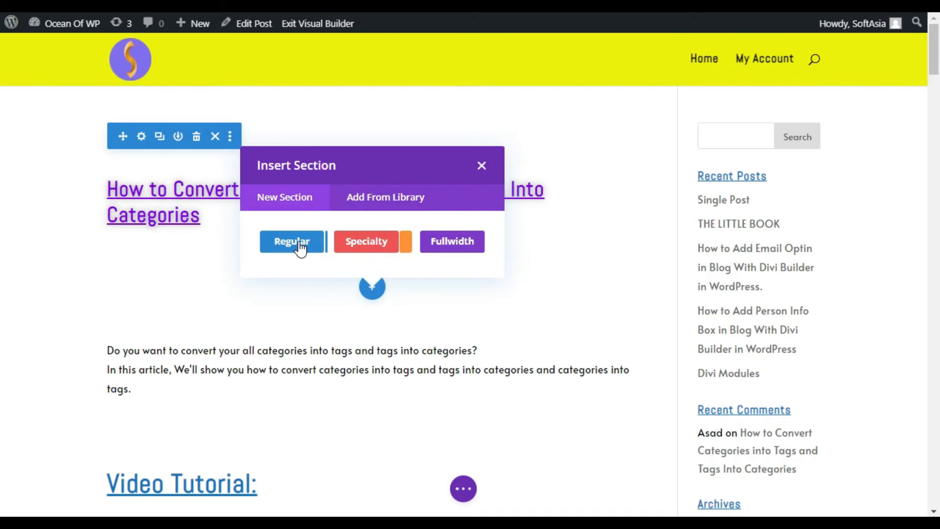
{"action": "left_click", "coordinate": [292, 241]}
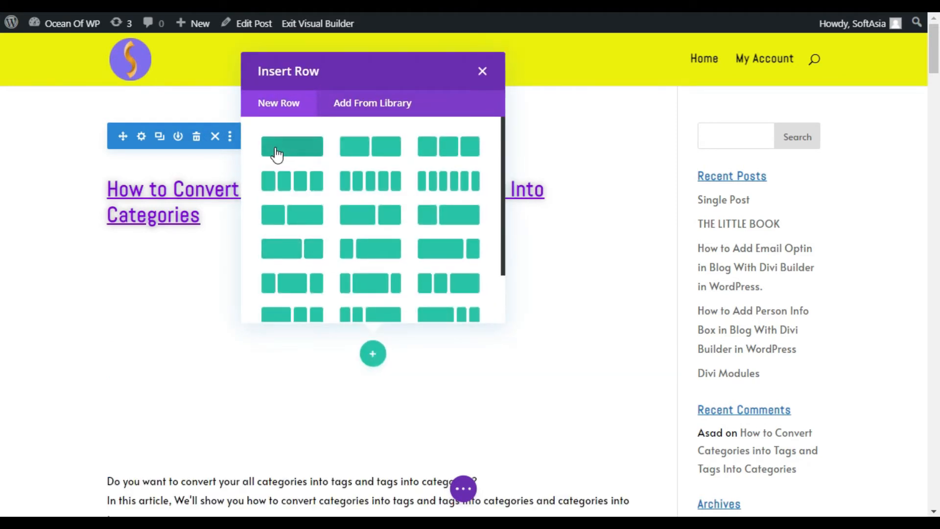
{"action": "mouse_move", "coordinate": [283, 155]}
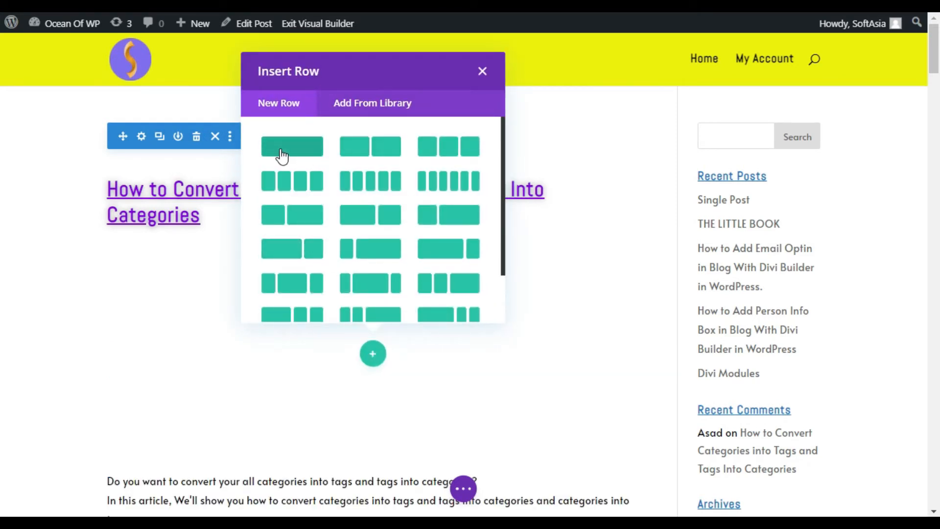
{"action": "left_click", "coordinate": [292, 146]}
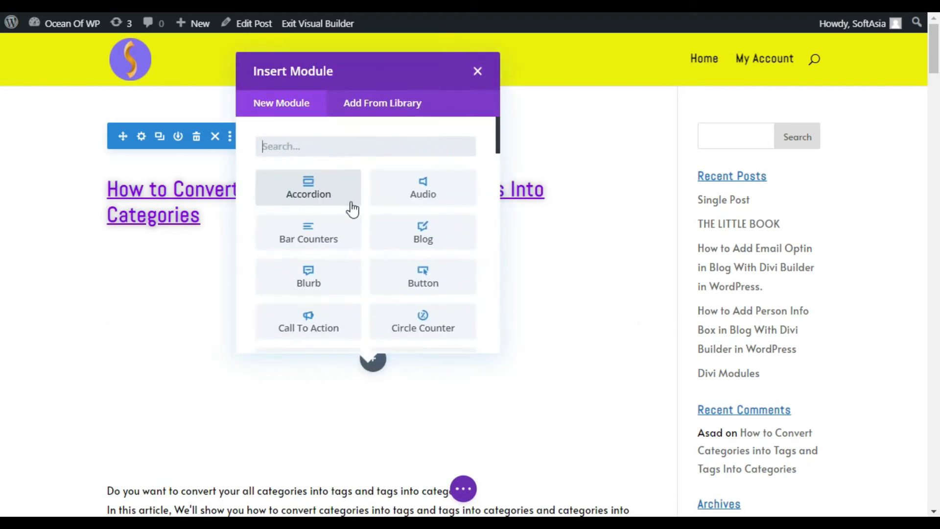
{"action": "scroll", "scroll_direction": "down", "scroll_amount": 3}
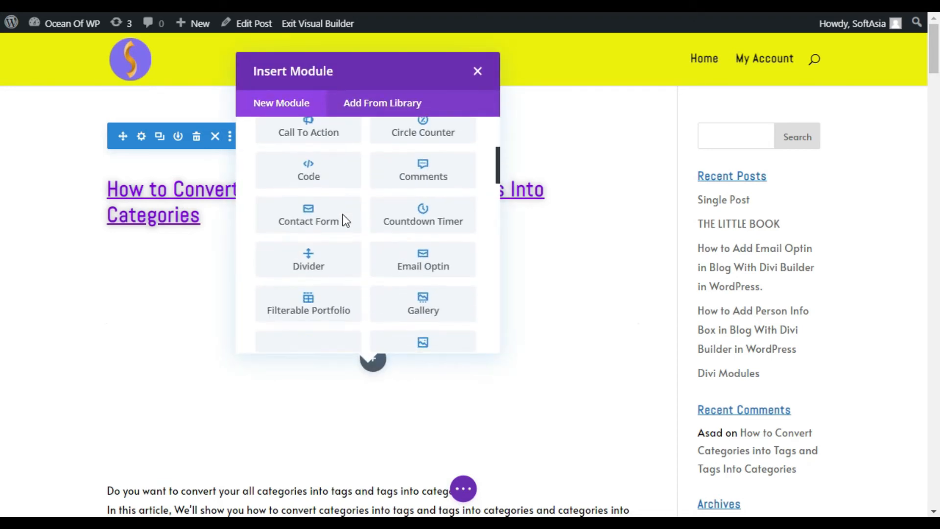
{"action": "scroll", "scroll_direction": "down", "scroll_amount": 3}
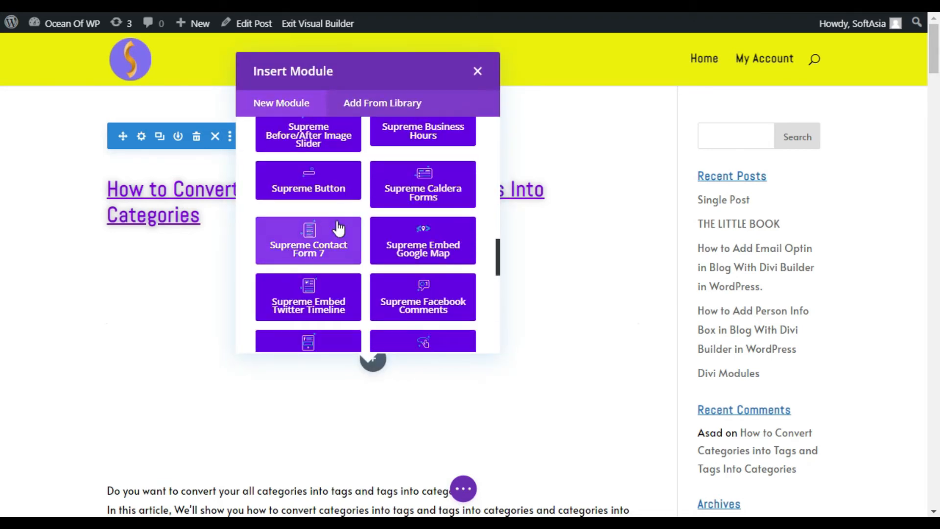
{"action": "scroll", "scroll_direction": "up", "scroll_amount": 3}
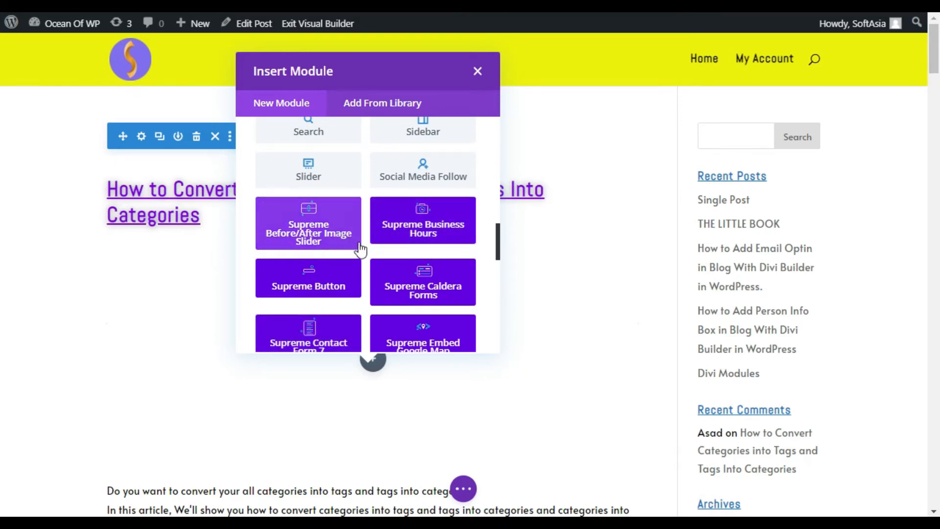
{"action": "scroll", "scroll_direction": "down", "scroll_amount": 3}
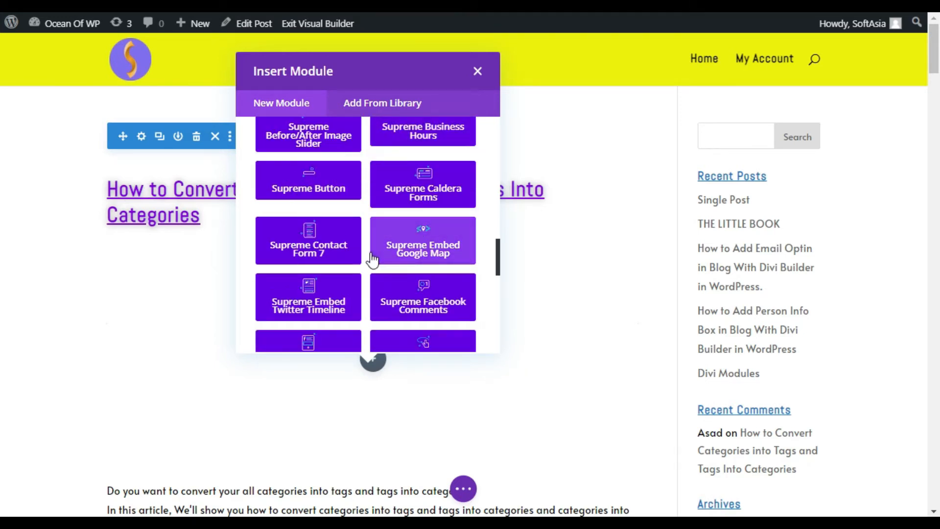
{"action": "scroll", "scroll_direction": "down", "scroll_amount": 3}
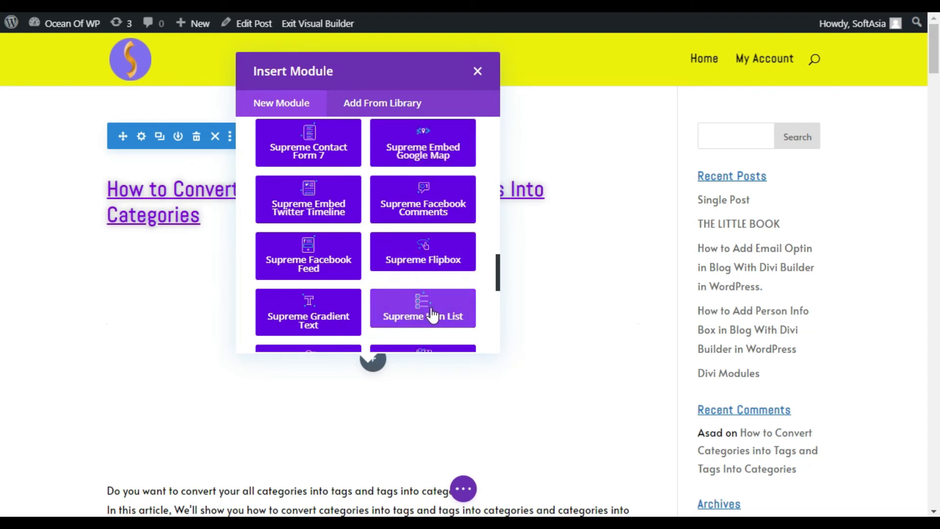
- Insert a Supreme Icon List module and add its first item
{"action": "left_click", "coordinate": [423, 307]}
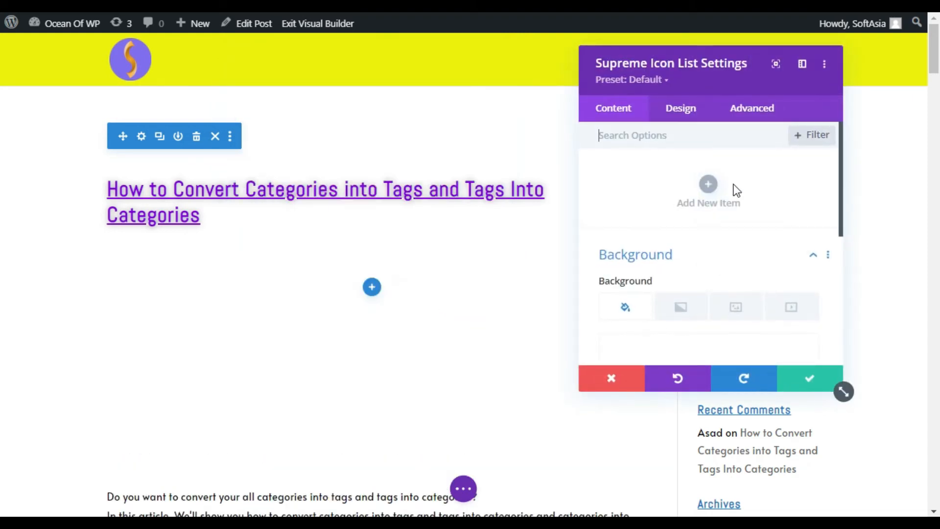
{"action": "left_click", "coordinate": [708, 191]}
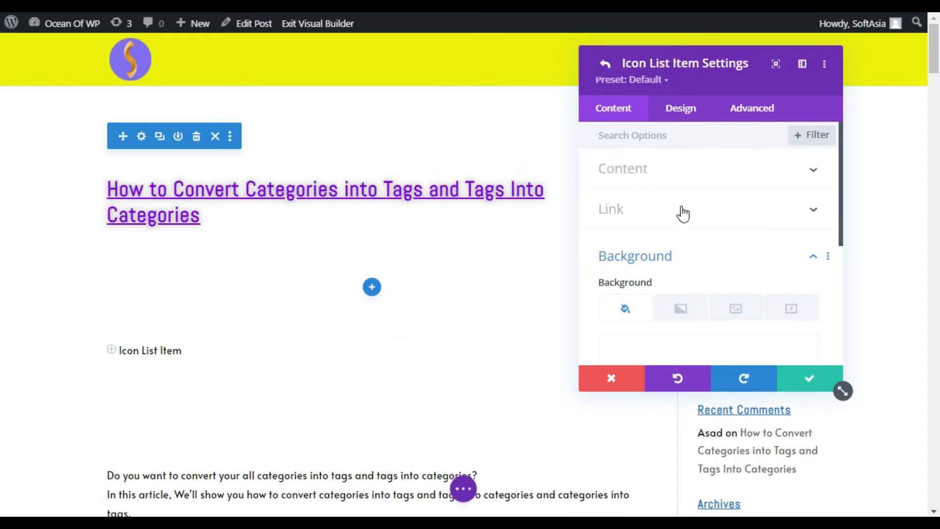
{"action": "left_click", "coordinate": [623, 169]}
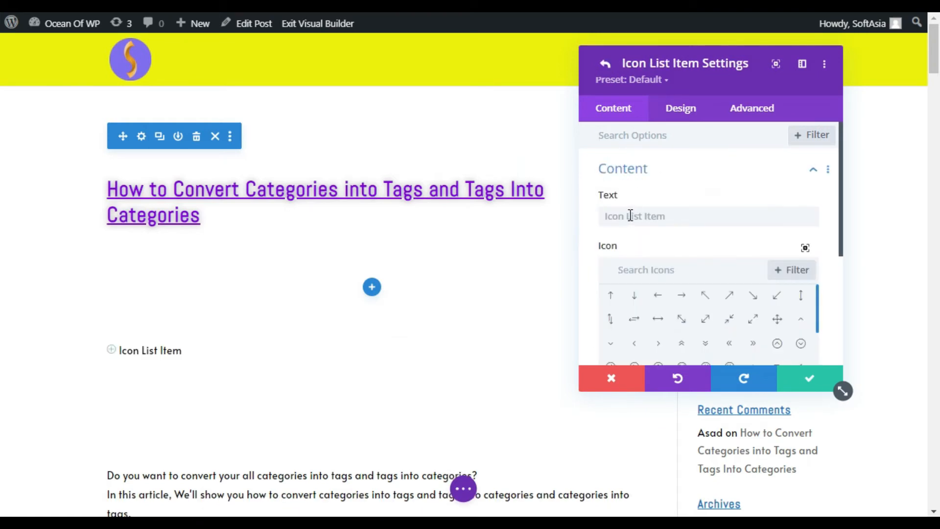
- Label the first item 'Facebook' with the Facebook icon and confirm it
{"action": "type", "text": "Fa"}
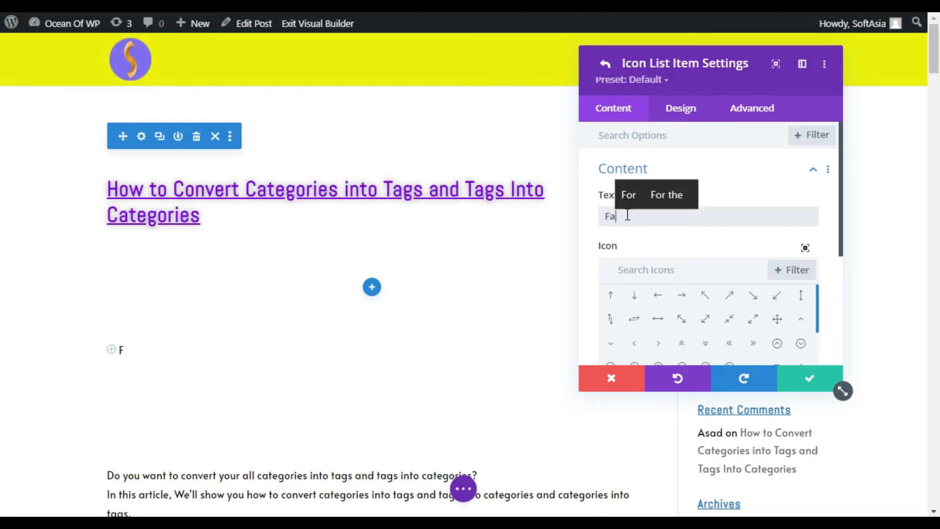
{"action": "type", "text": "cebook"}
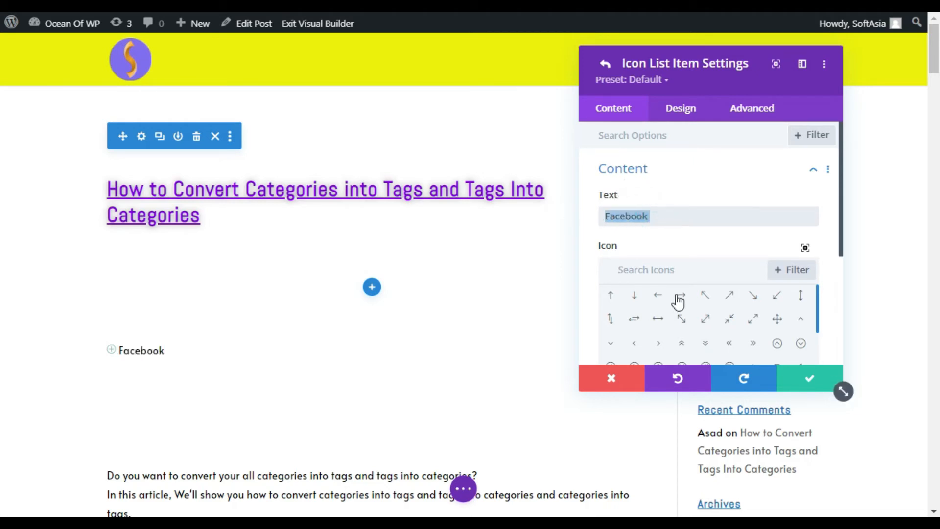
{"action": "type", "text": "Facebook"}
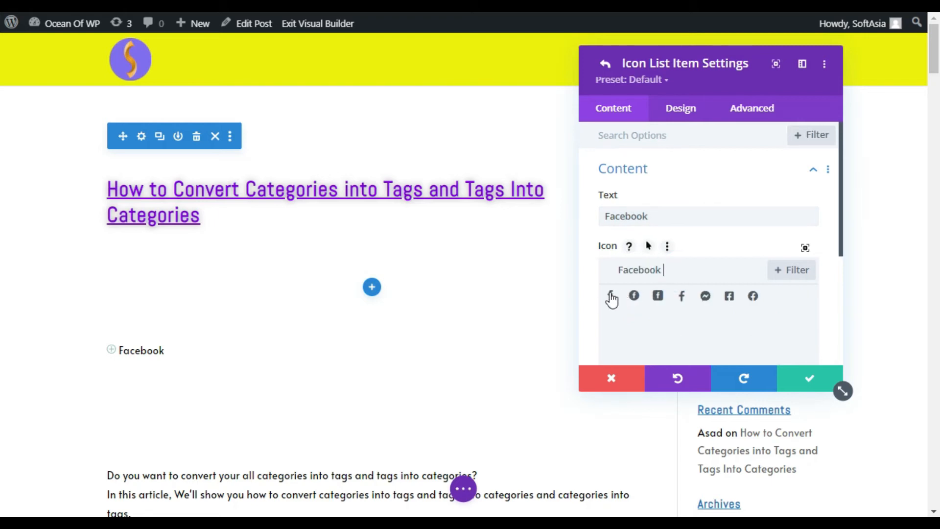
{"action": "left_click", "coordinate": [611, 296]}
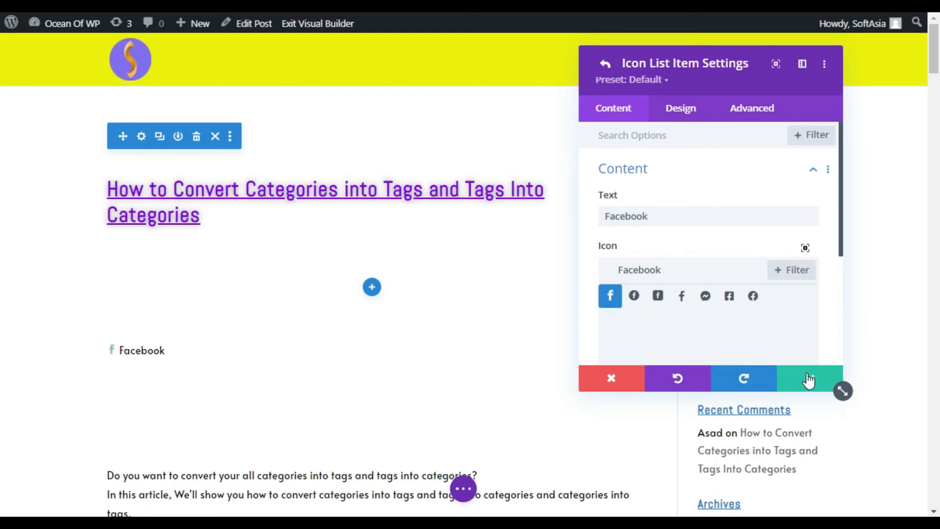
{"action": "left_click", "coordinate": [605, 63]}
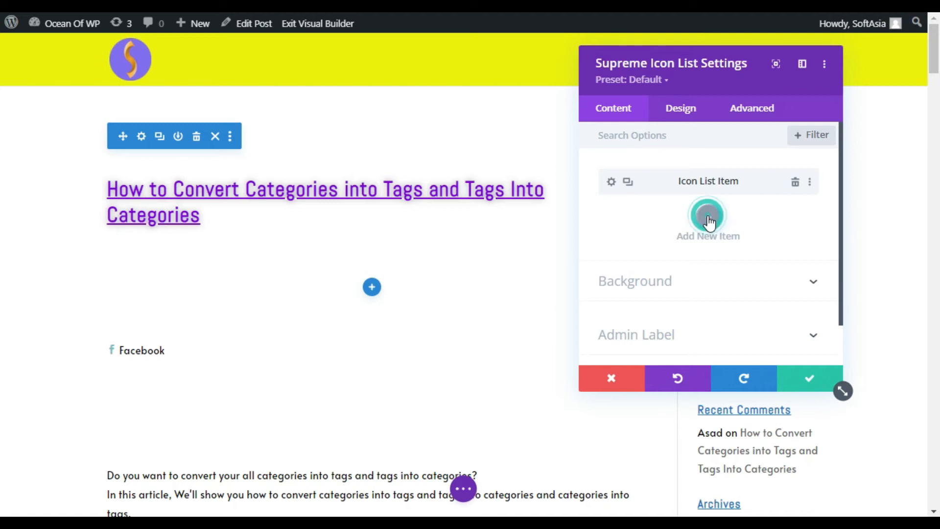
- Add a second item labelled 'Instagram' with the Instagram icon
{"action": "left_click", "coordinate": [708, 214]}
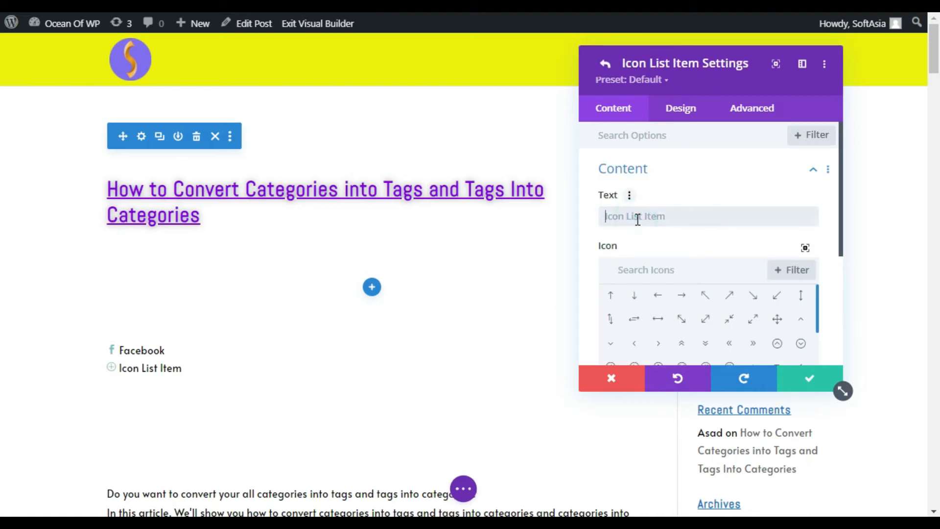
{"action": "type", "text": "Insta"}
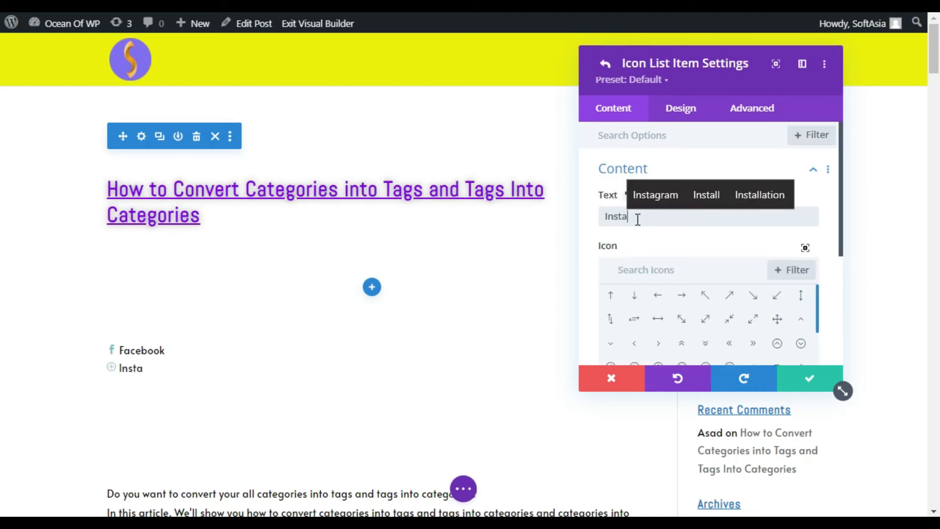
{"action": "left_click", "coordinate": [655, 194]}
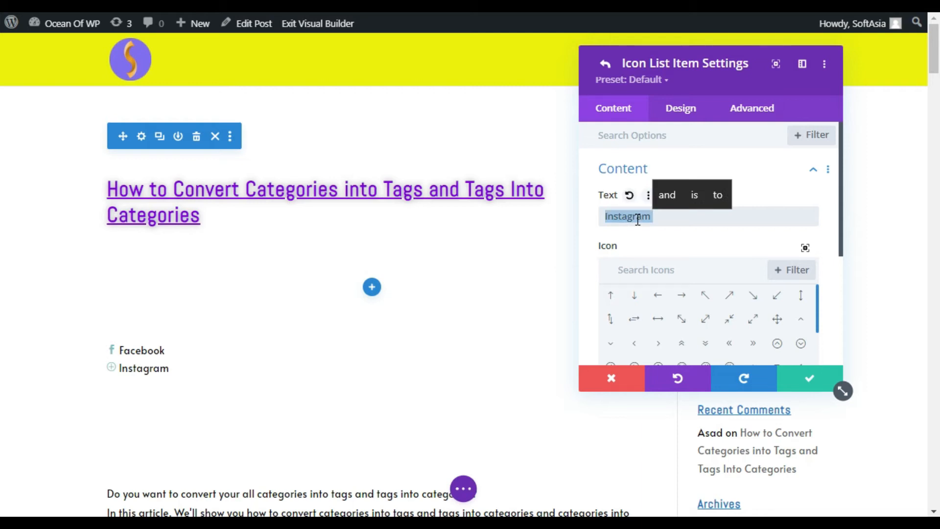
{"action": "type", "text": "Instagram"}
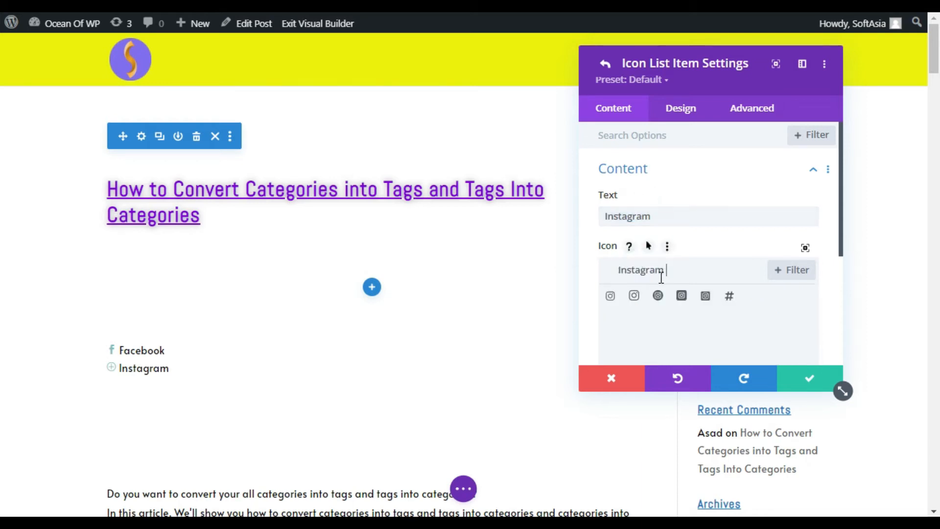
{"action": "left_click", "coordinate": [634, 295]}
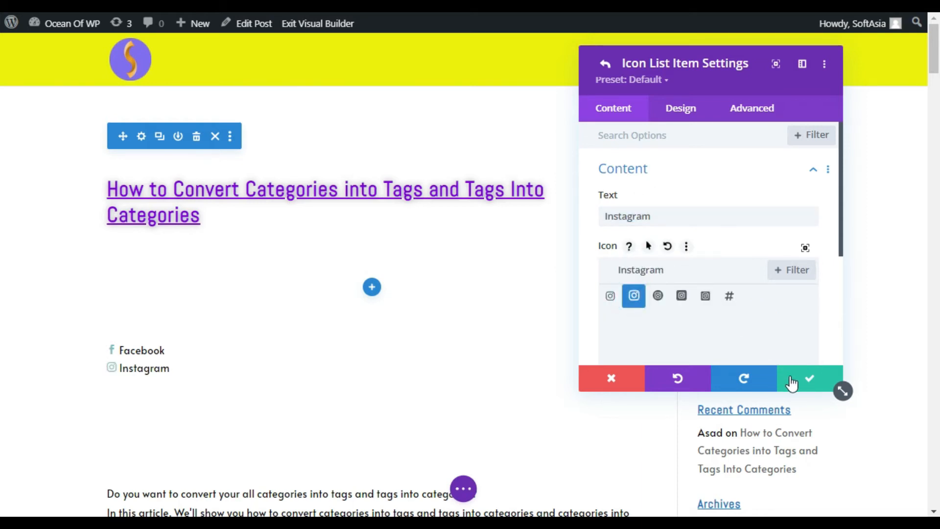
{"action": "left_click", "coordinate": [606, 62]}
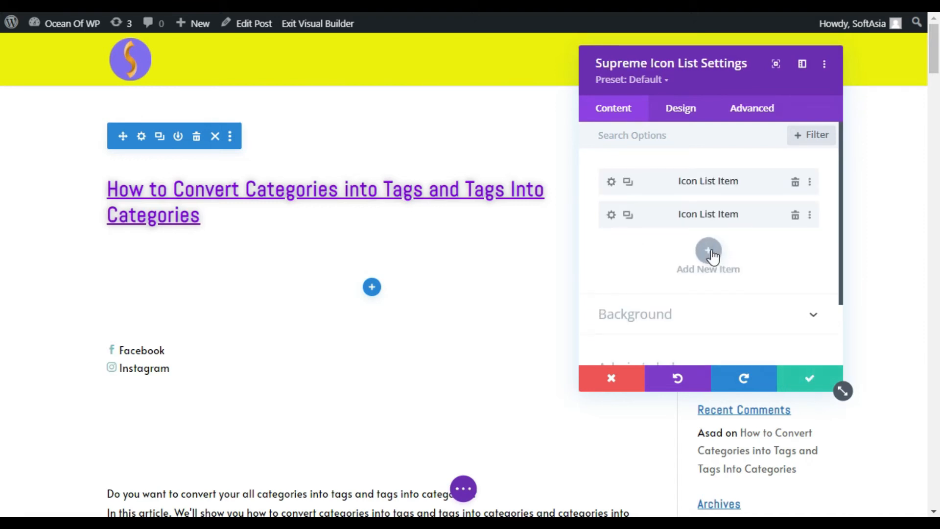
- Add a third item labelled 'Twitter' with the Twitter bird icon
{"action": "left_click", "coordinate": [707, 254]}
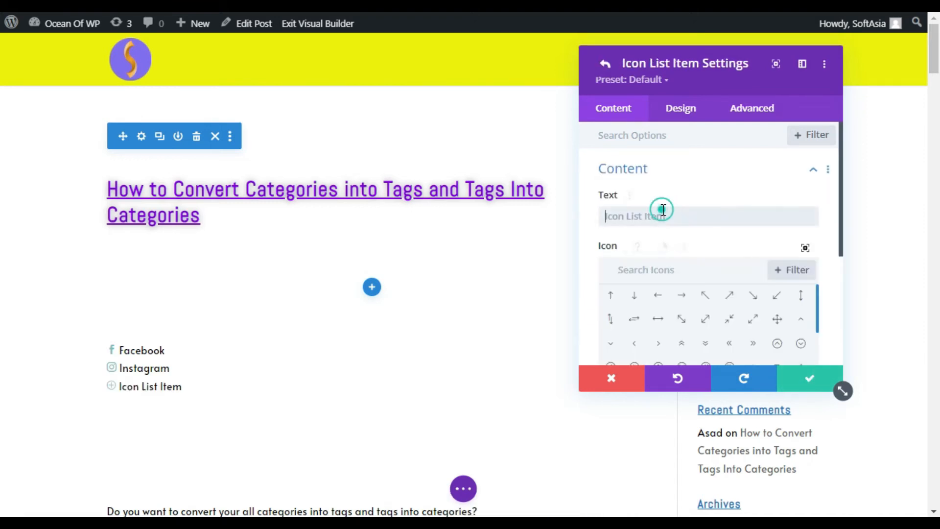
{"action": "type", "text": "Twi"}
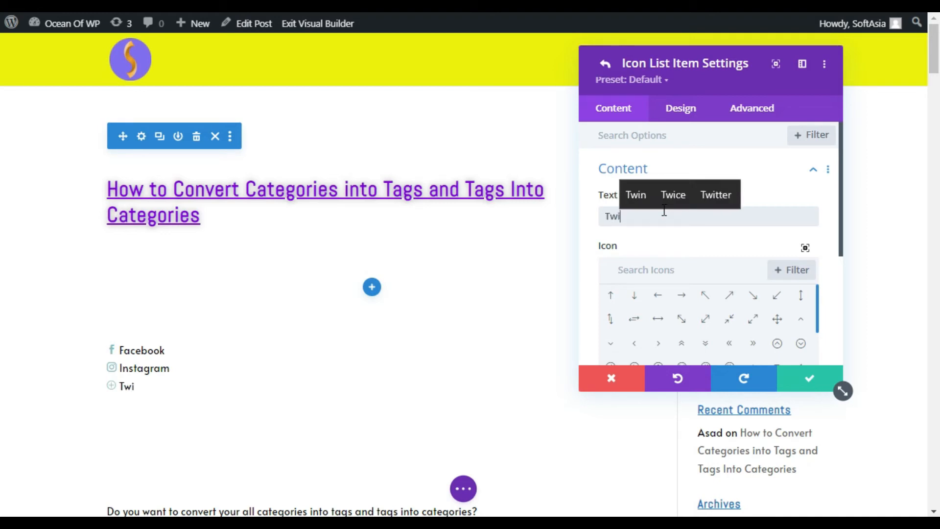
{"action": "left_click", "coordinate": [715, 194]}
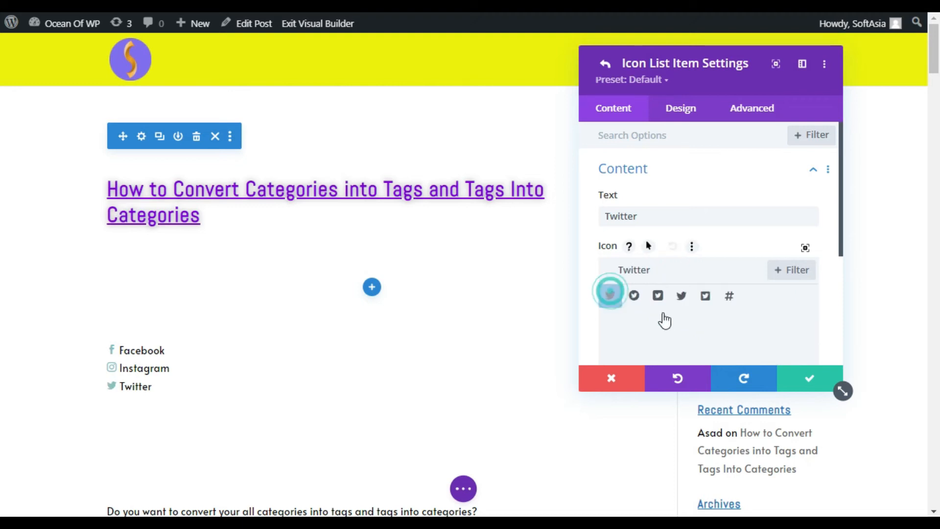
{"action": "left_click", "coordinate": [606, 62]}
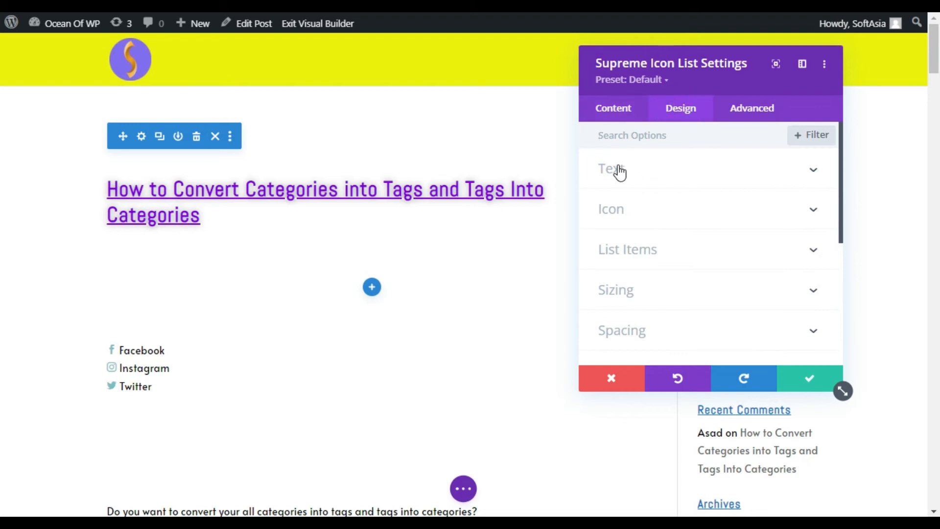
- Style the list text with 10px indent, black colour and larger size
{"action": "left_click", "coordinate": [611, 169]}
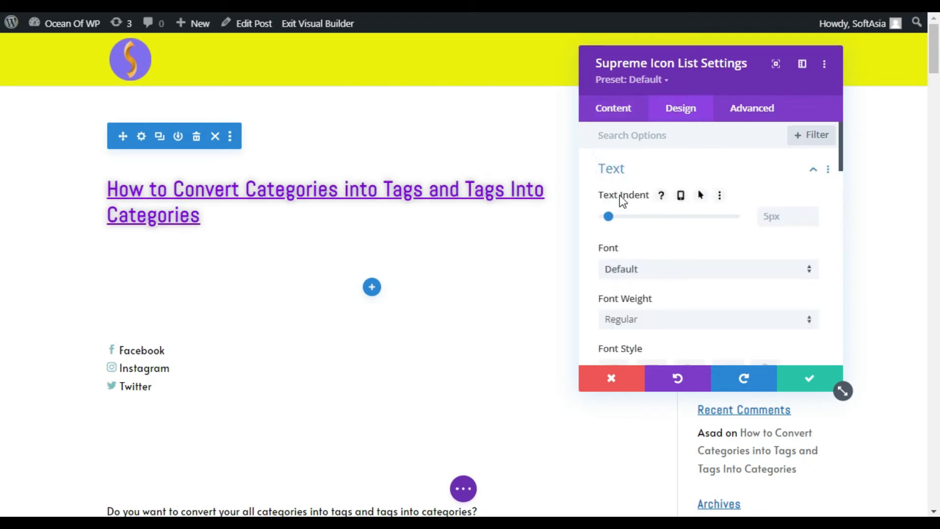
{"action": "mouse_move", "coordinate": [116, 359]}
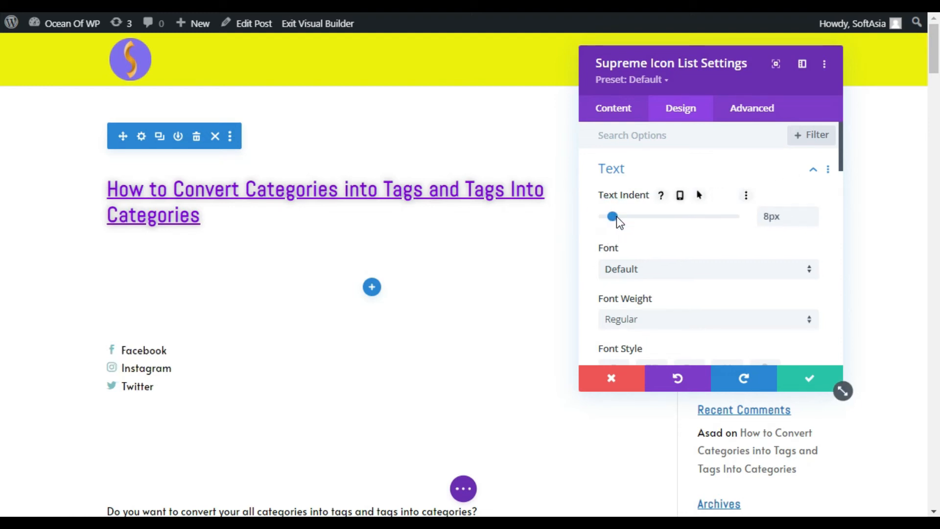
{"action": "left_click", "coordinate": [813, 213]}
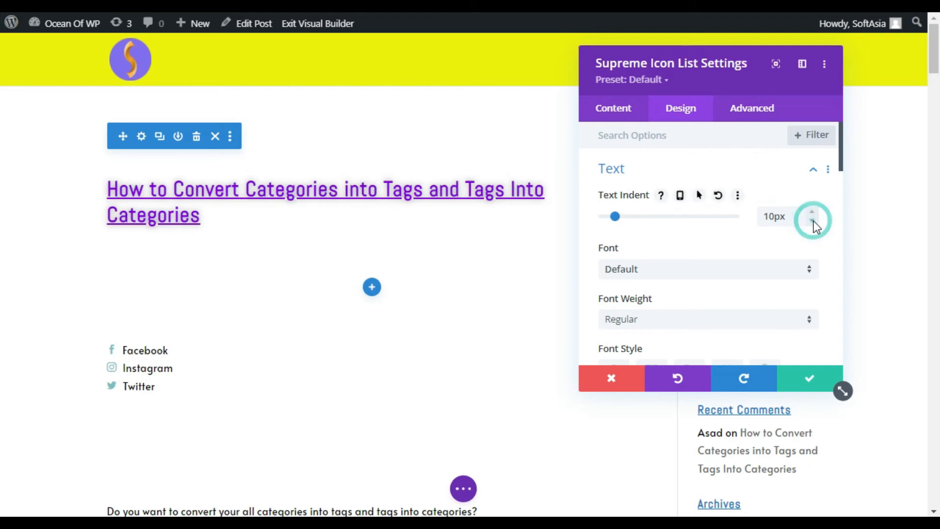
{"action": "scroll", "scroll_direction": "down", "scroll_amount": 3}
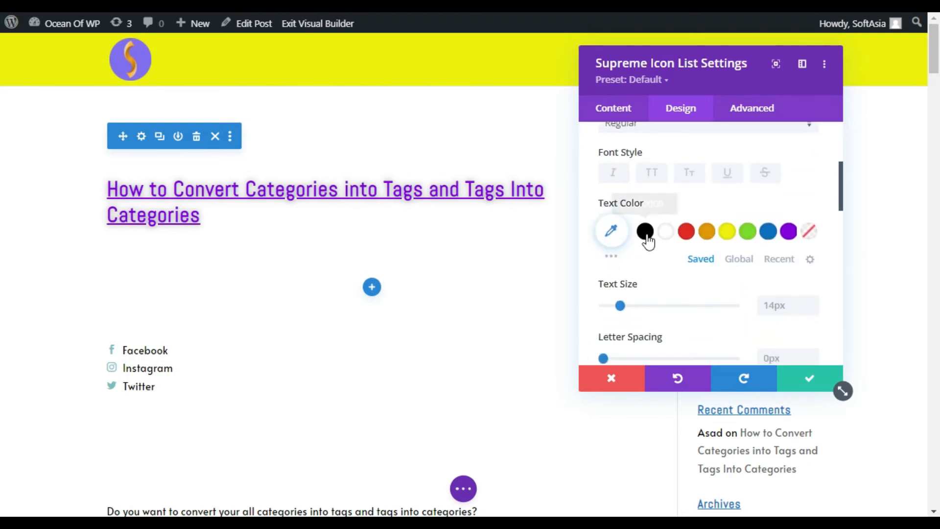
{"action": "mouse_move", "coordinate": [645, 232]}
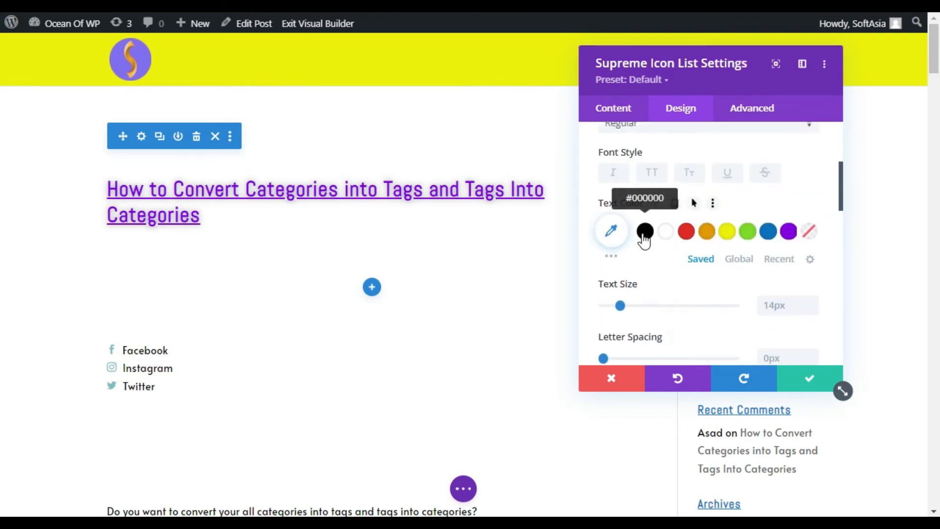
{"action": "mouse_move", "coordinate": [621, 305]}
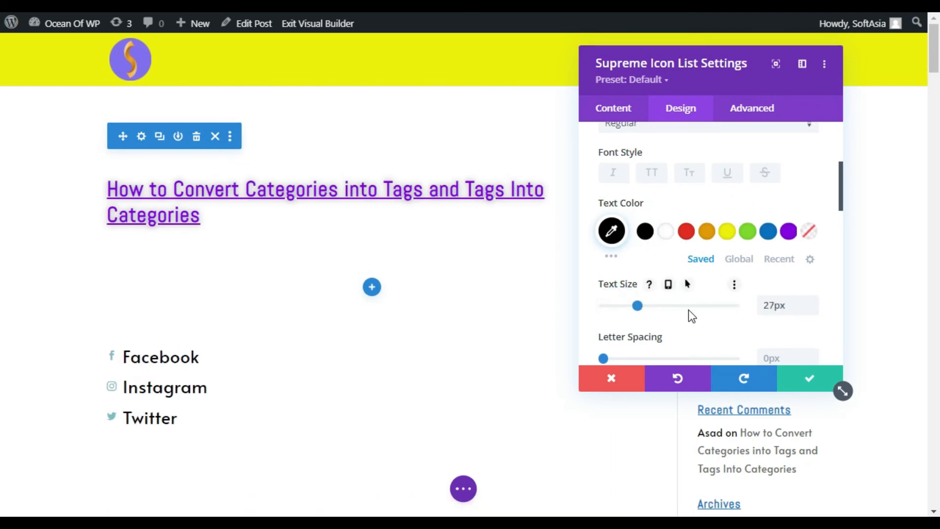
{"action": "scroll", "scroll_direction": "up", "scroll_amount": 3}
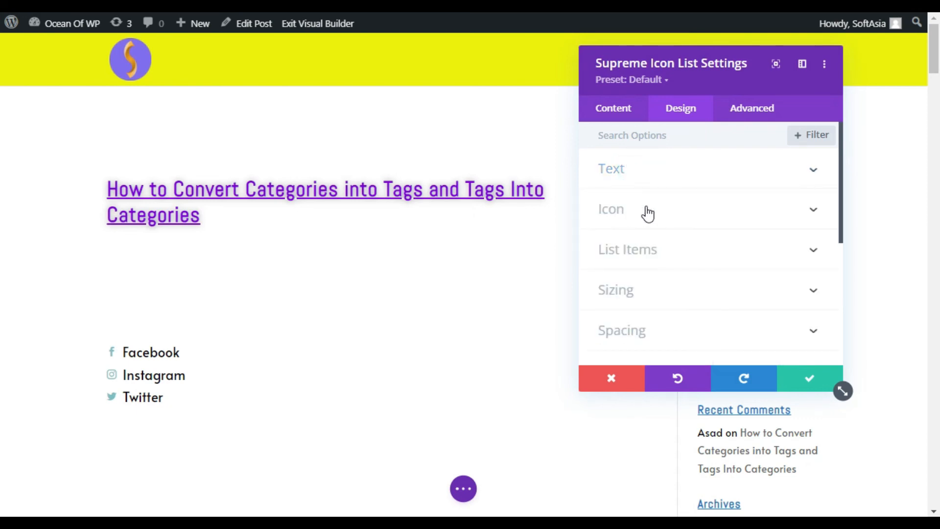
- Make the icons black with 5px padding and 19px font size
{"action": "left_click", "coordinate": [611, 208]}
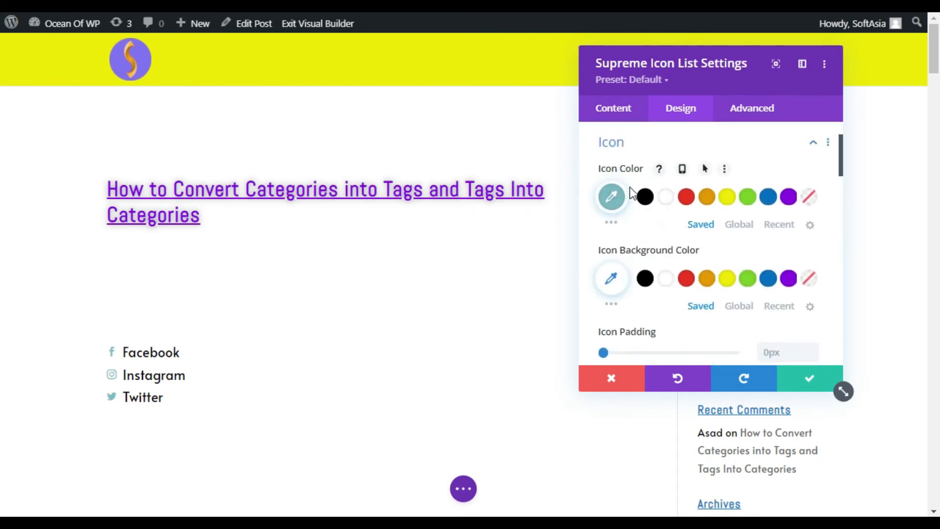
{"action": "scroll", "scroll_direction": "down", "scroll_amount": 3}
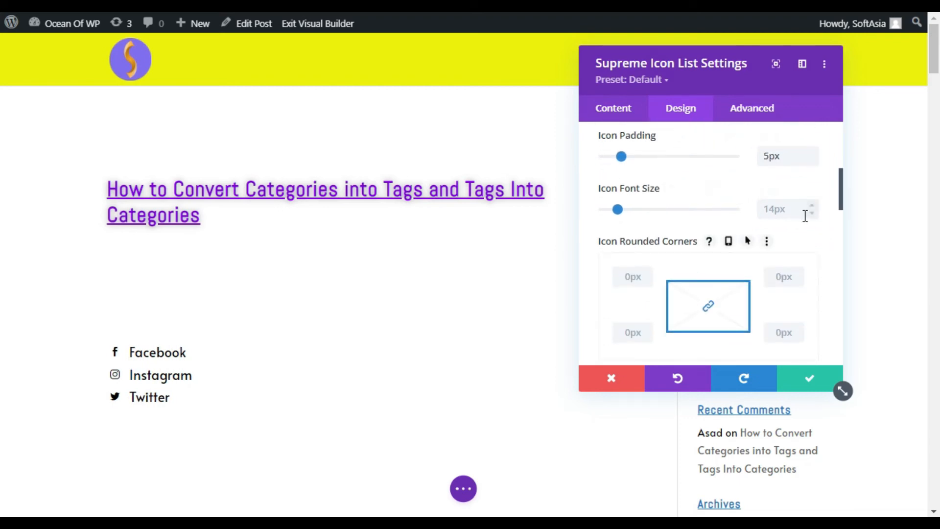
{"action": "left_click", "coordinate": [813, 205]}
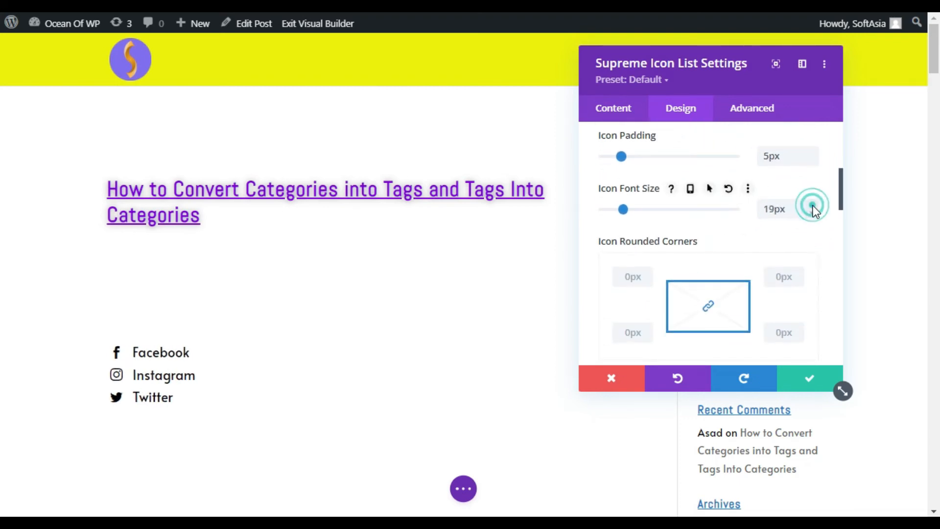
{"action": "scroll", "scroll_direction": "down", "scroll_amount": 3}
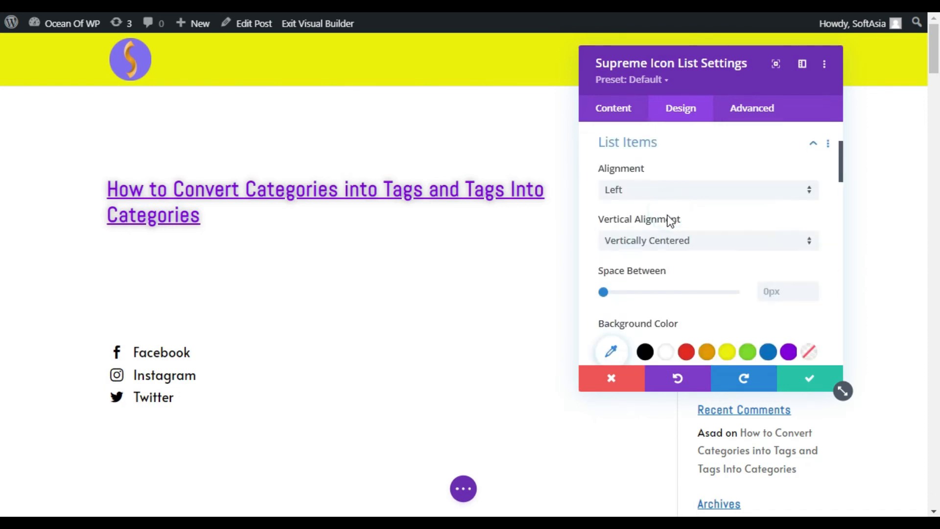
{"action": "mouse_move", "coordinate": [675, 196]}
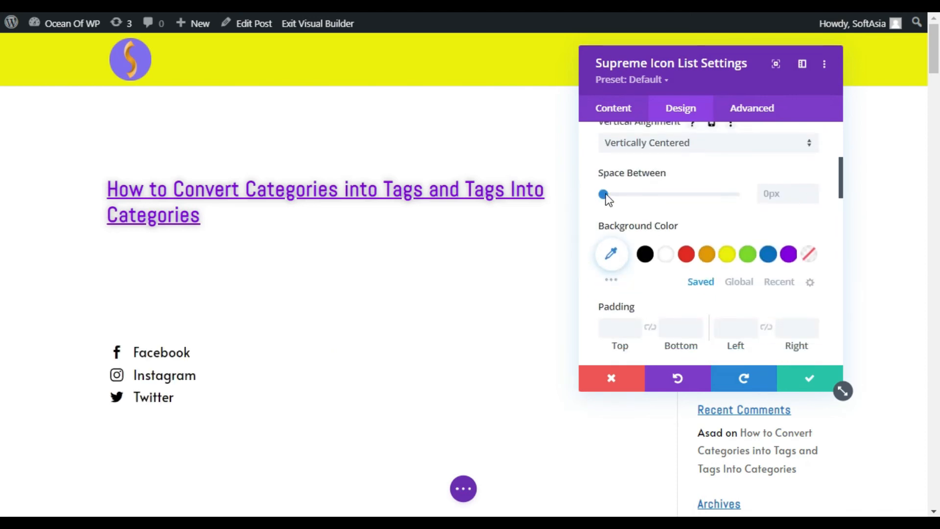
- Set 1px space between list items and save the module settings
{"action": "left_click", "coordinate": [814, 191]}
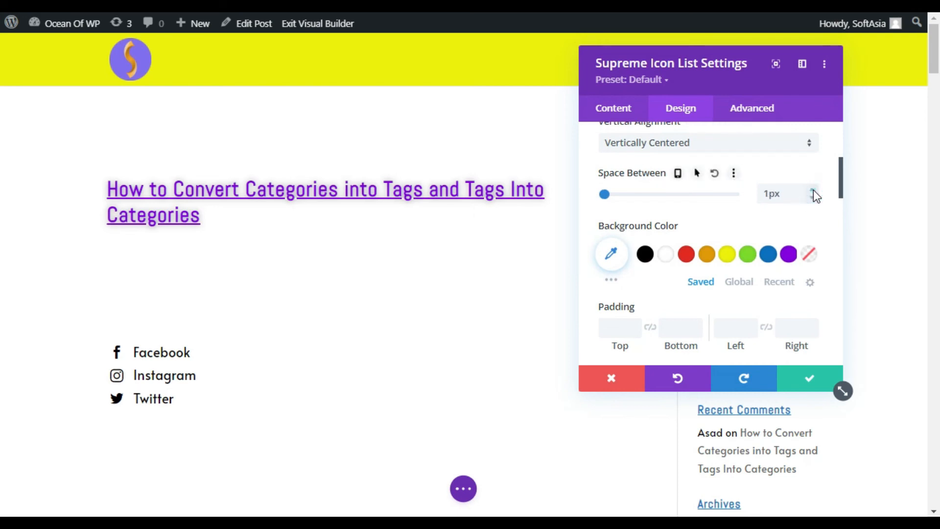
{"action": "left_click", "coordinate": [814, 194]}
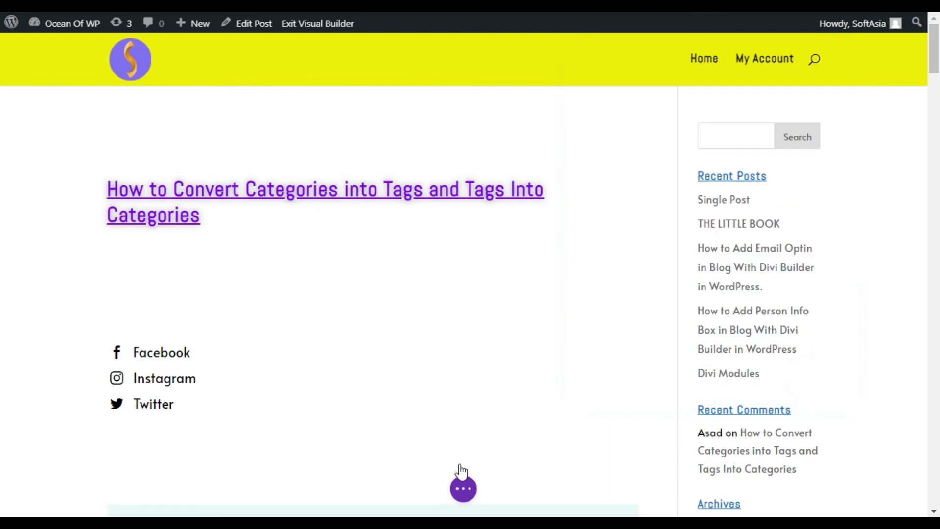
- Save the post and exit the visual builder to view the finished icon list live
{"action": "left_click", "coordinate": [463, 488]}
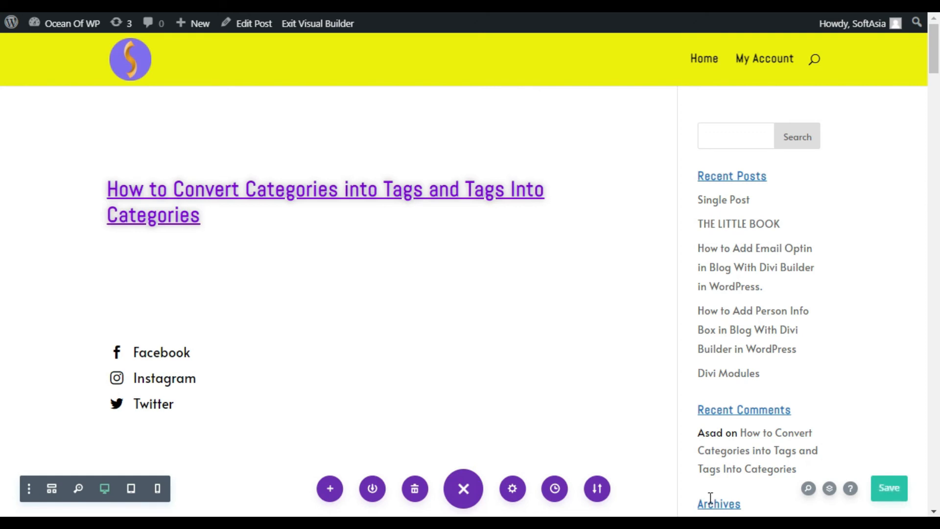
{"action": "mouse_move", "coordinate": [457, 421]}
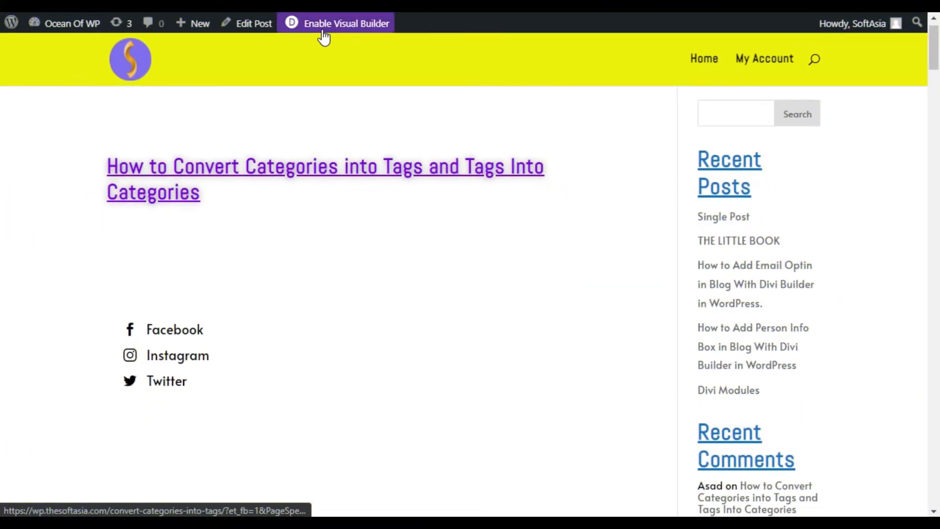
{"action": "scroll", "scroll_direction": "down", "scroll_amount": 3}
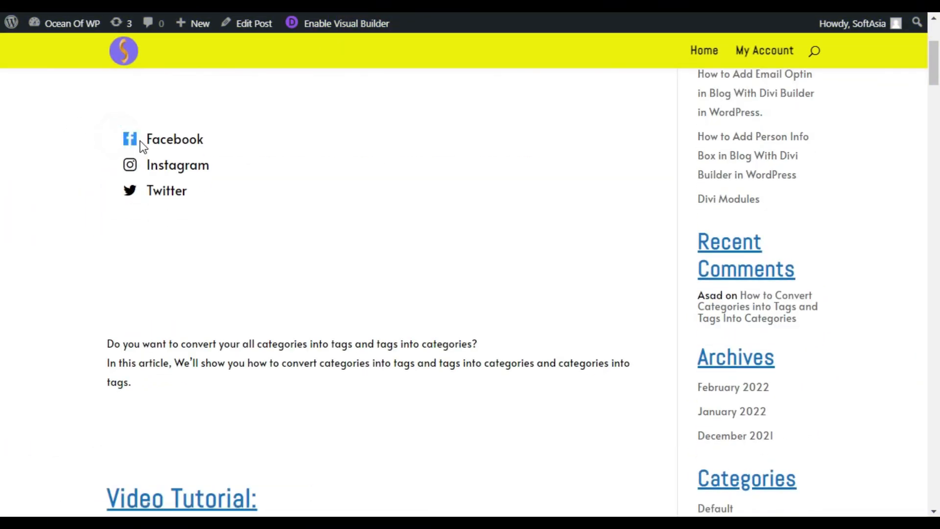